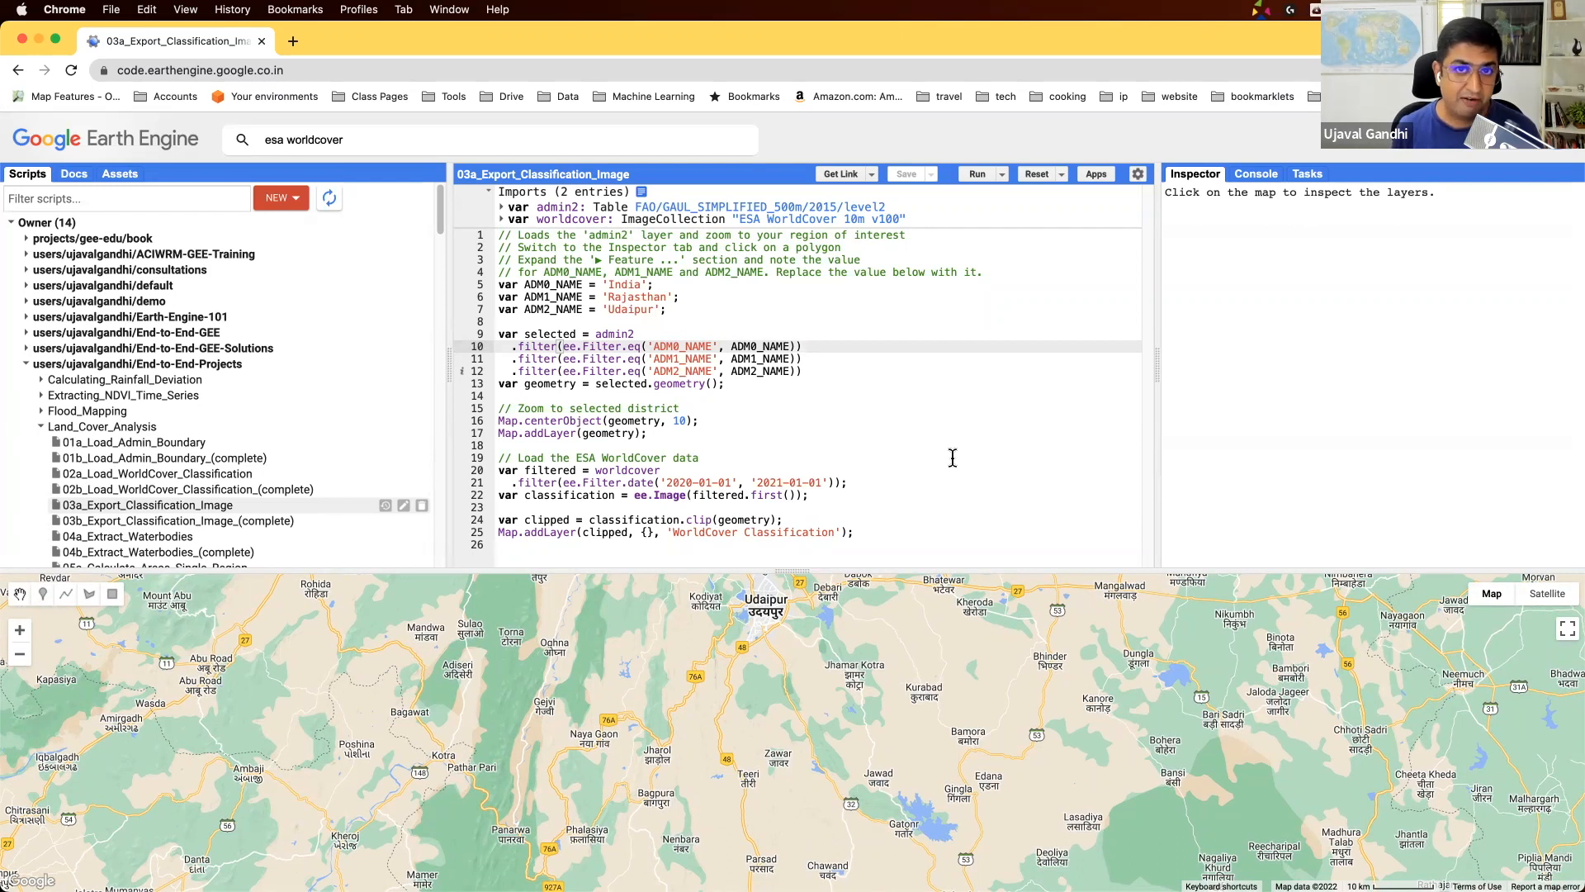
mouse_move(859, 364)
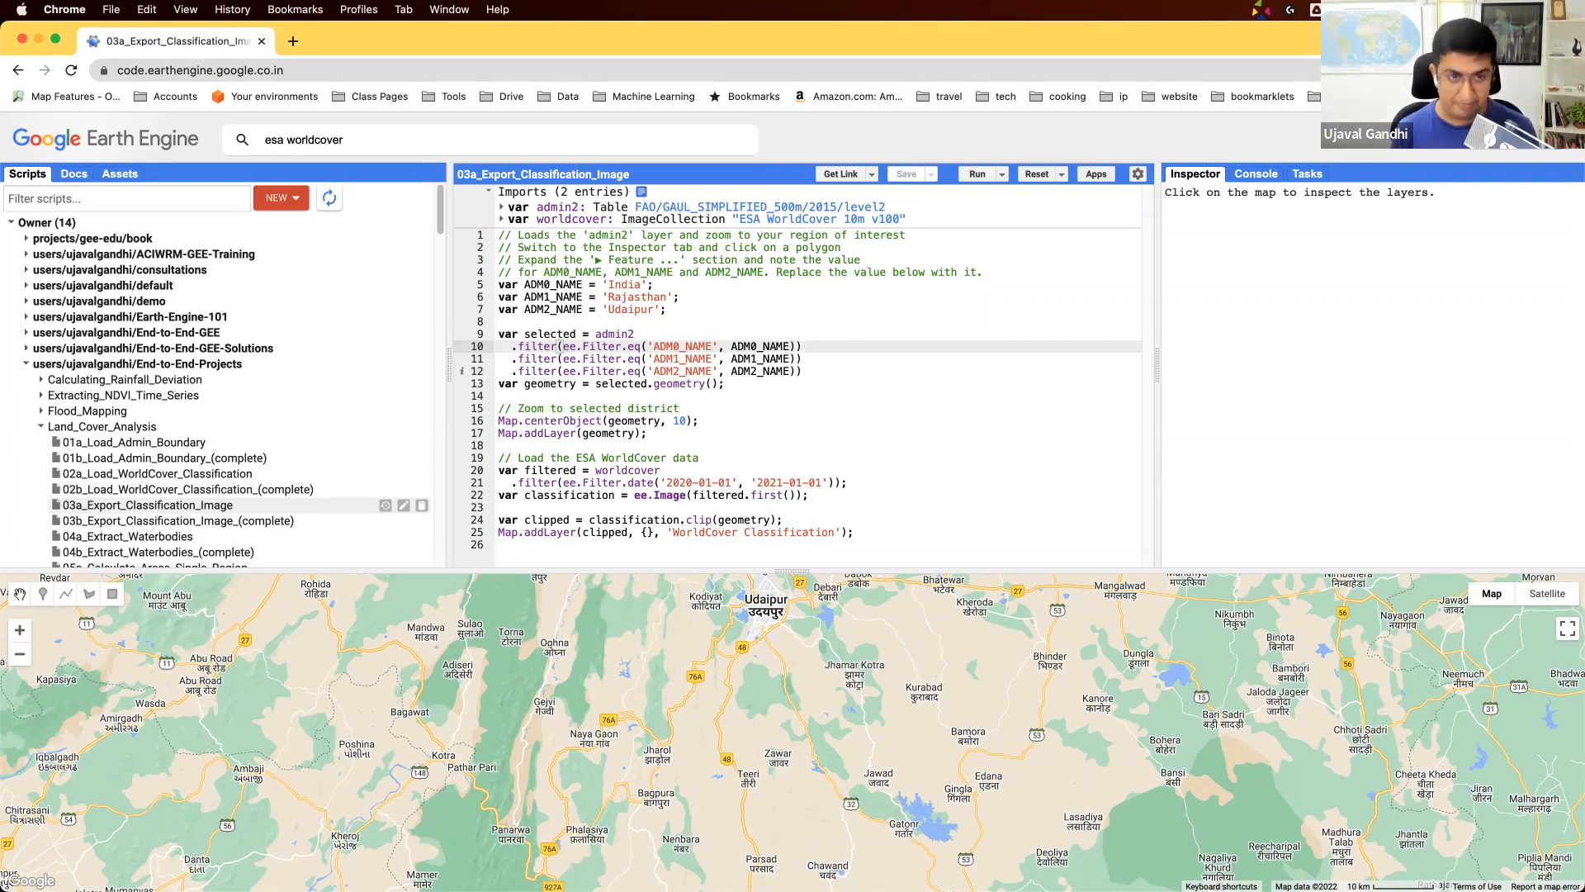
Run the Udaipur WorldCover script, then place the cursor at the end of the editor
click(977, 173)
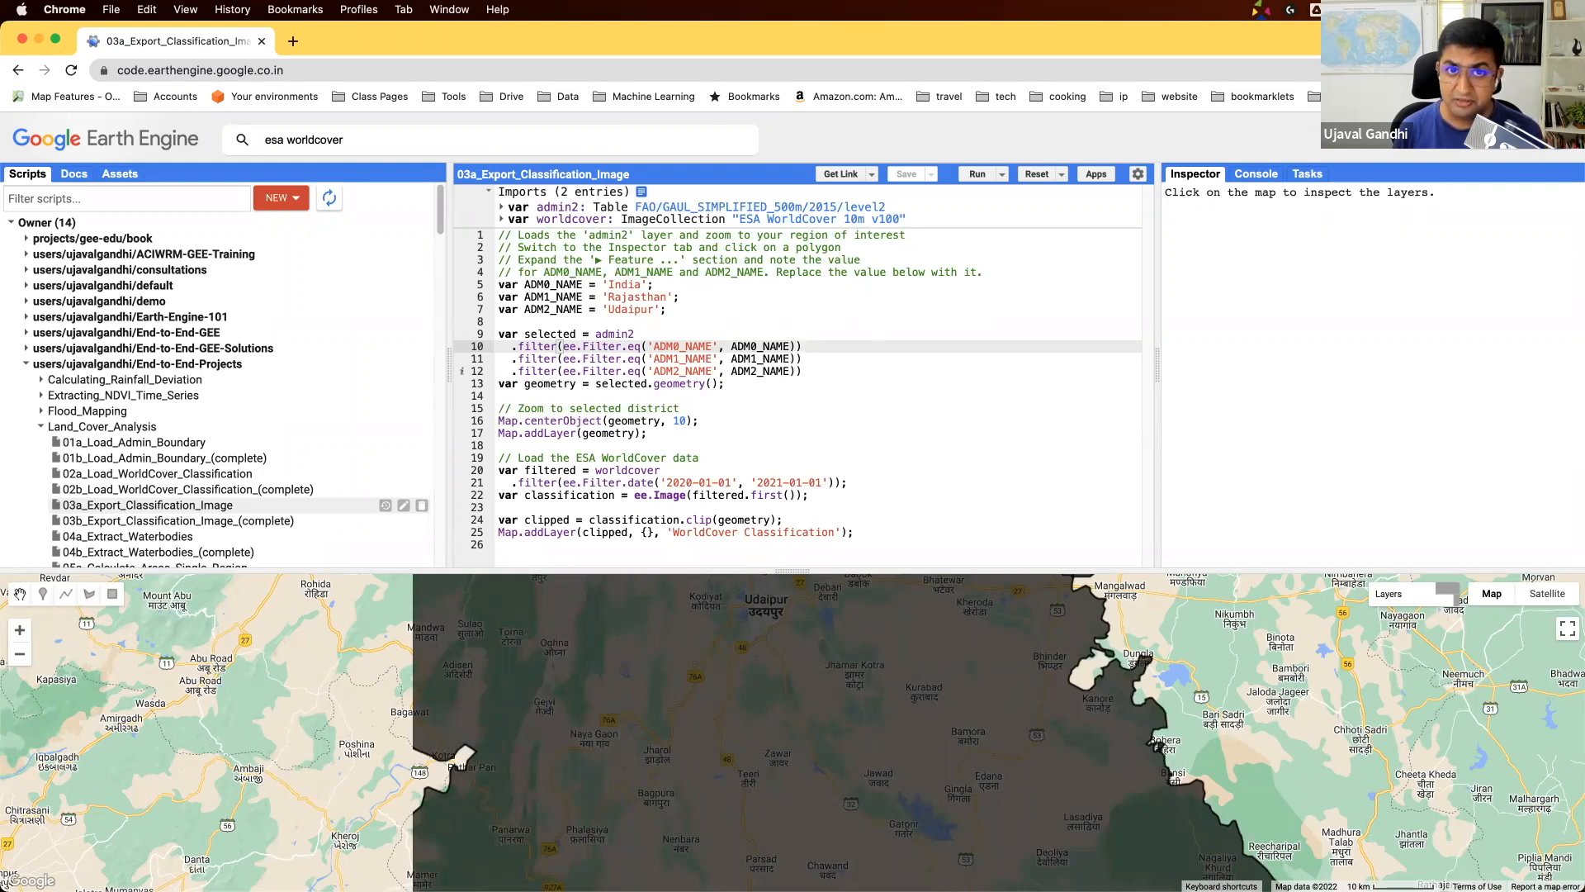
click(974, 174)
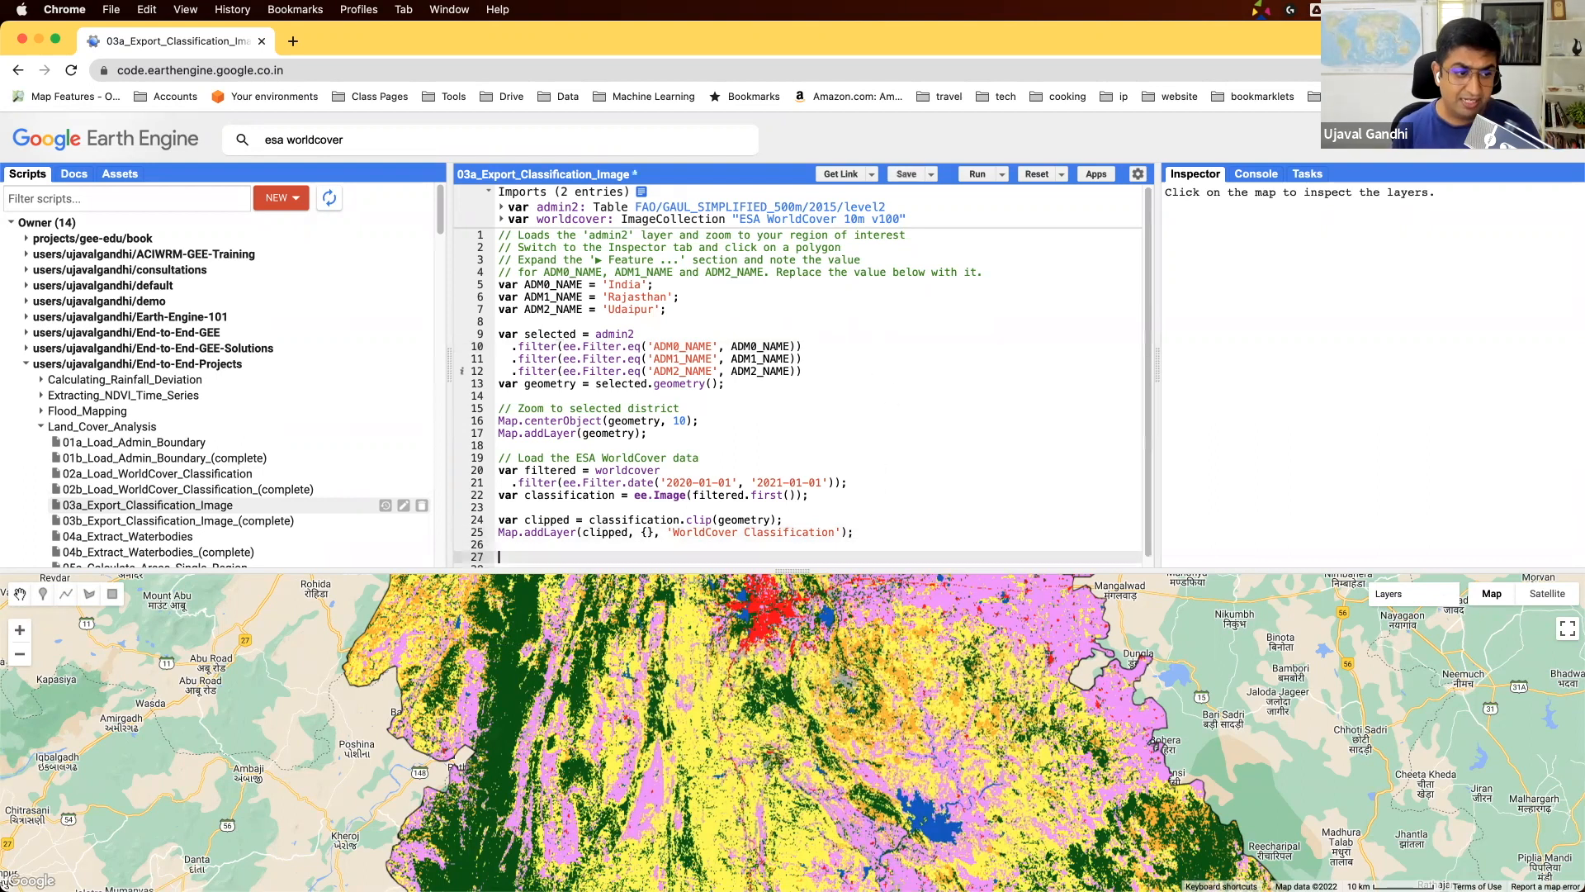
Add an '// Export' comment and begin an Export.image.toDrive call below it
text(// Rc)
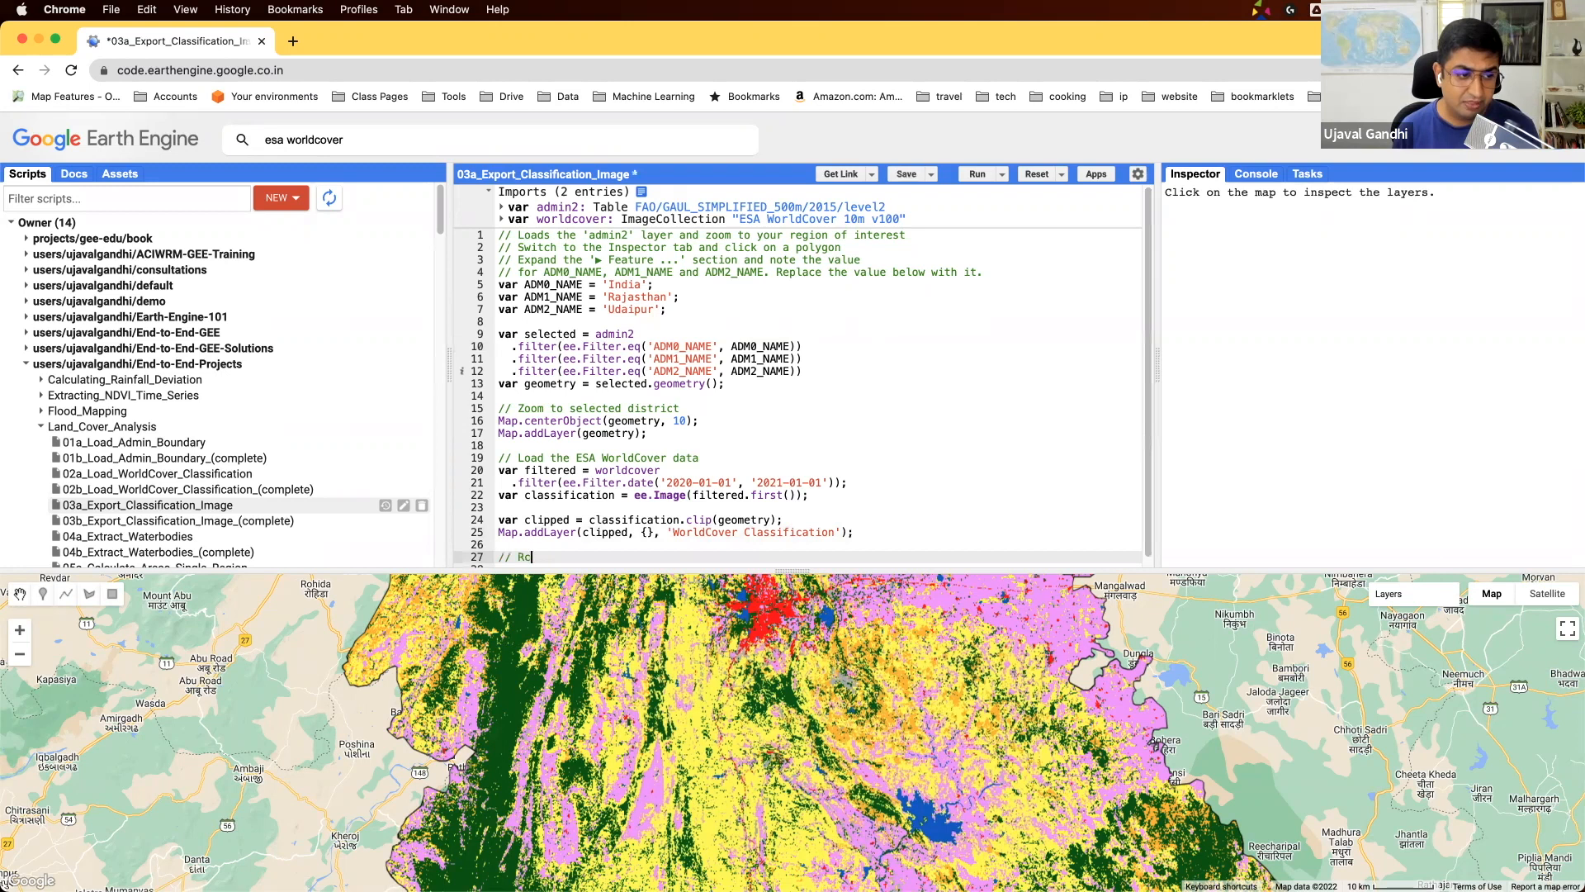
text(xport)
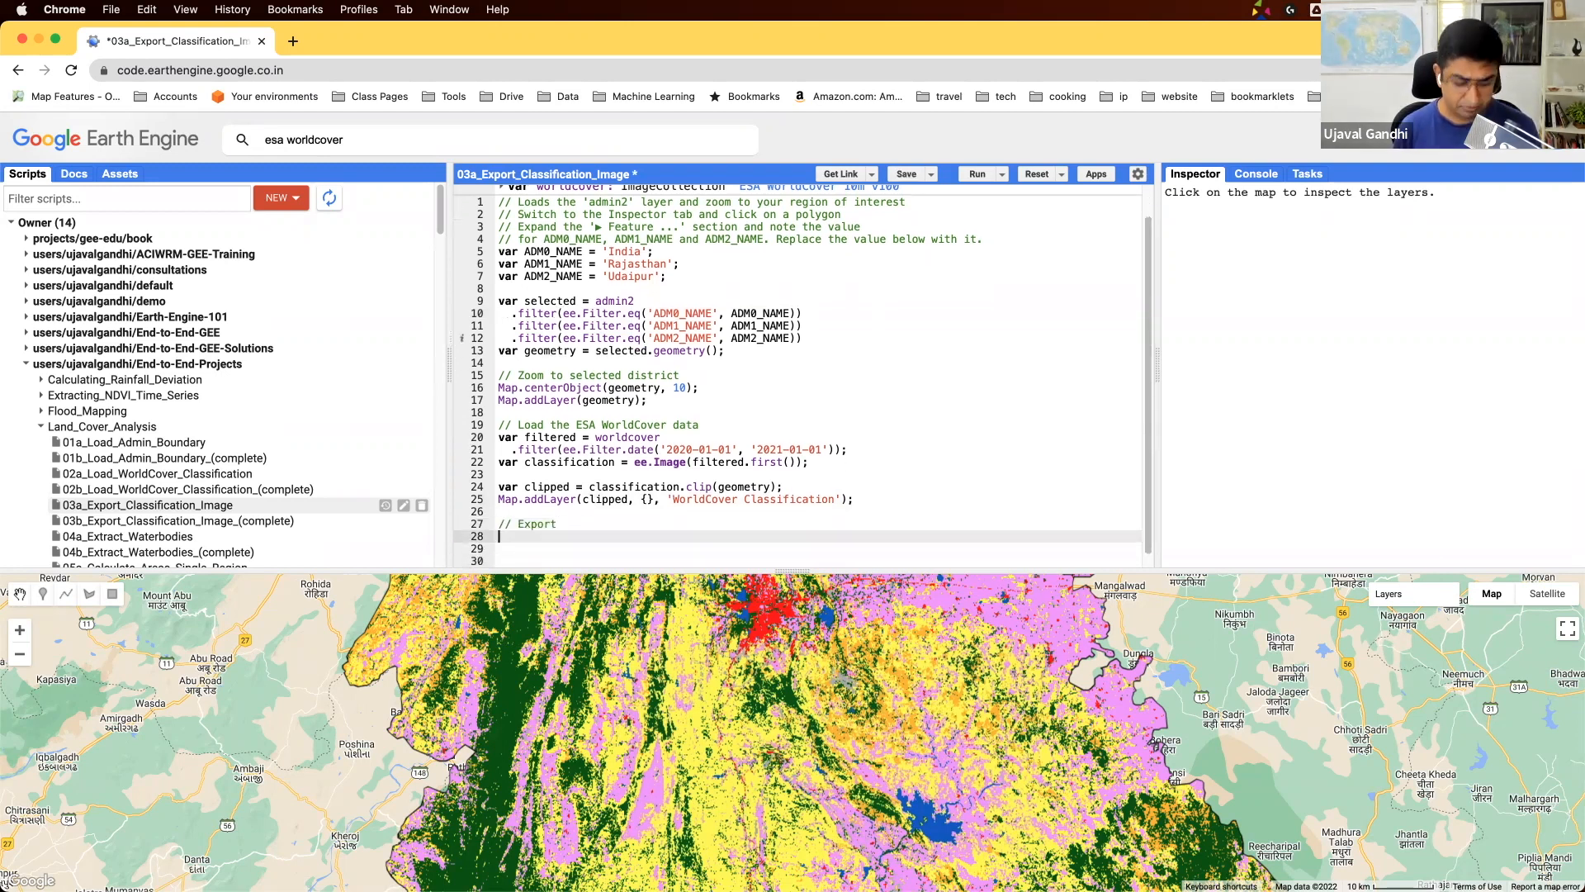
text(Export.image.)
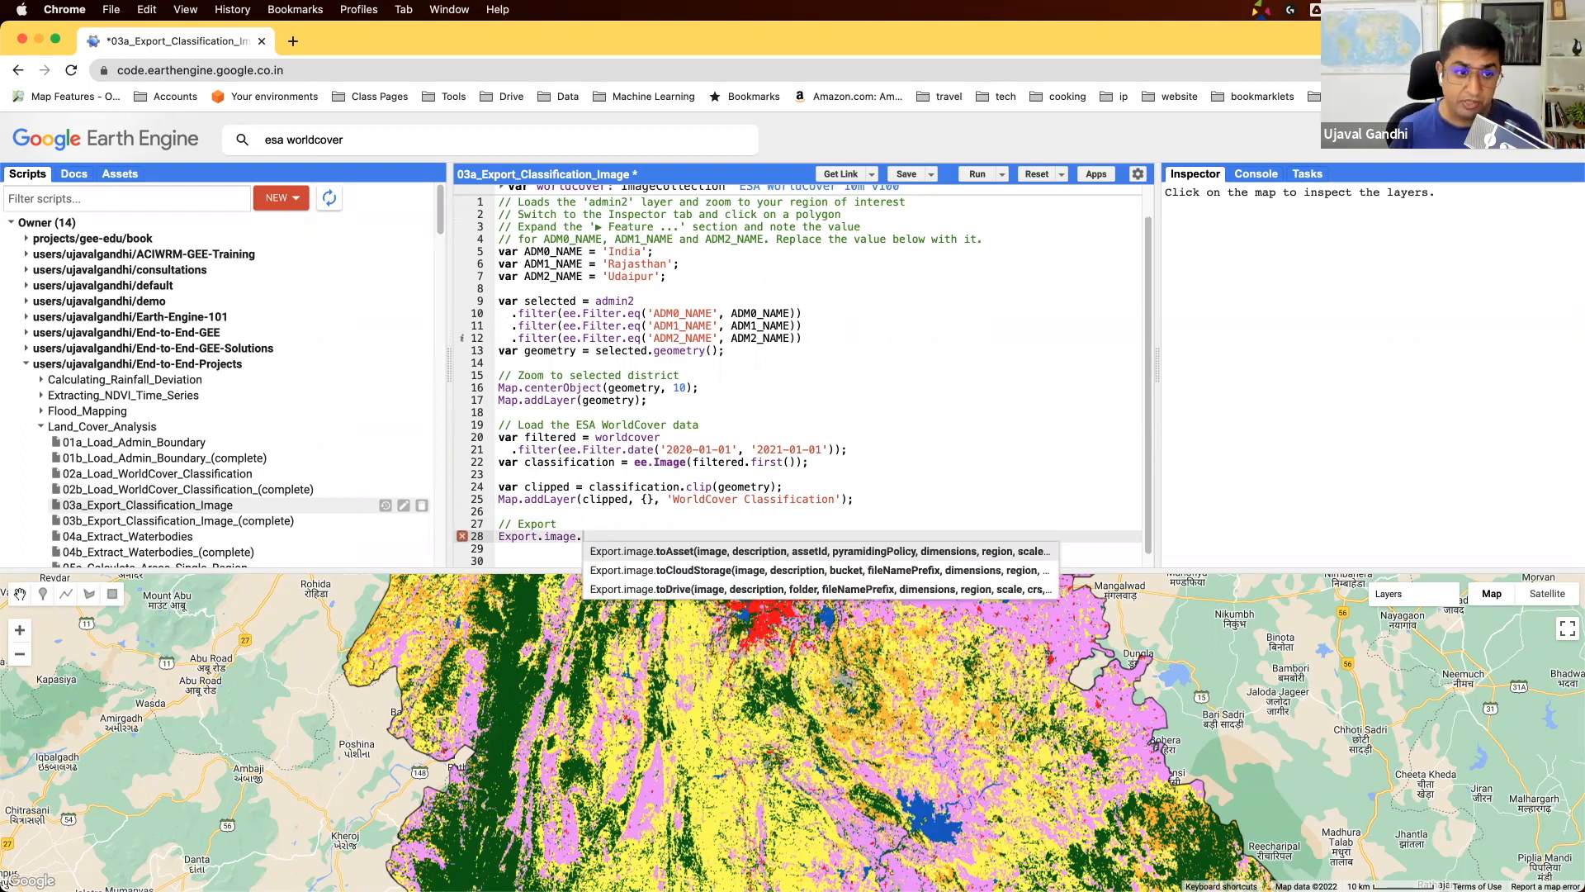
mouse_move(819, 568)
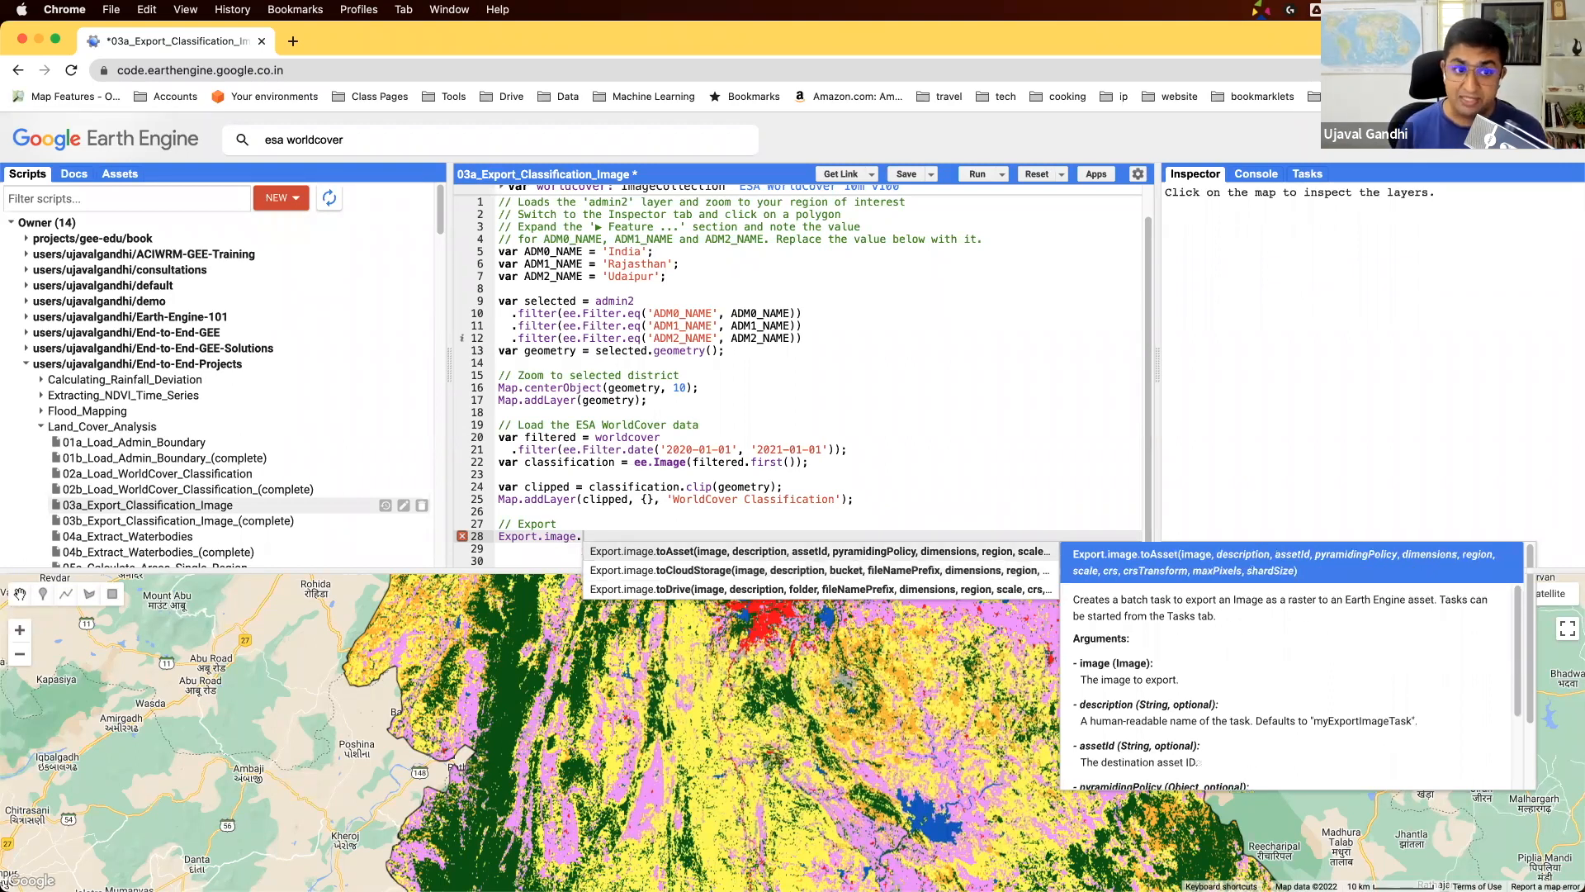
mouse_move(145, 181)
text(toDrive())
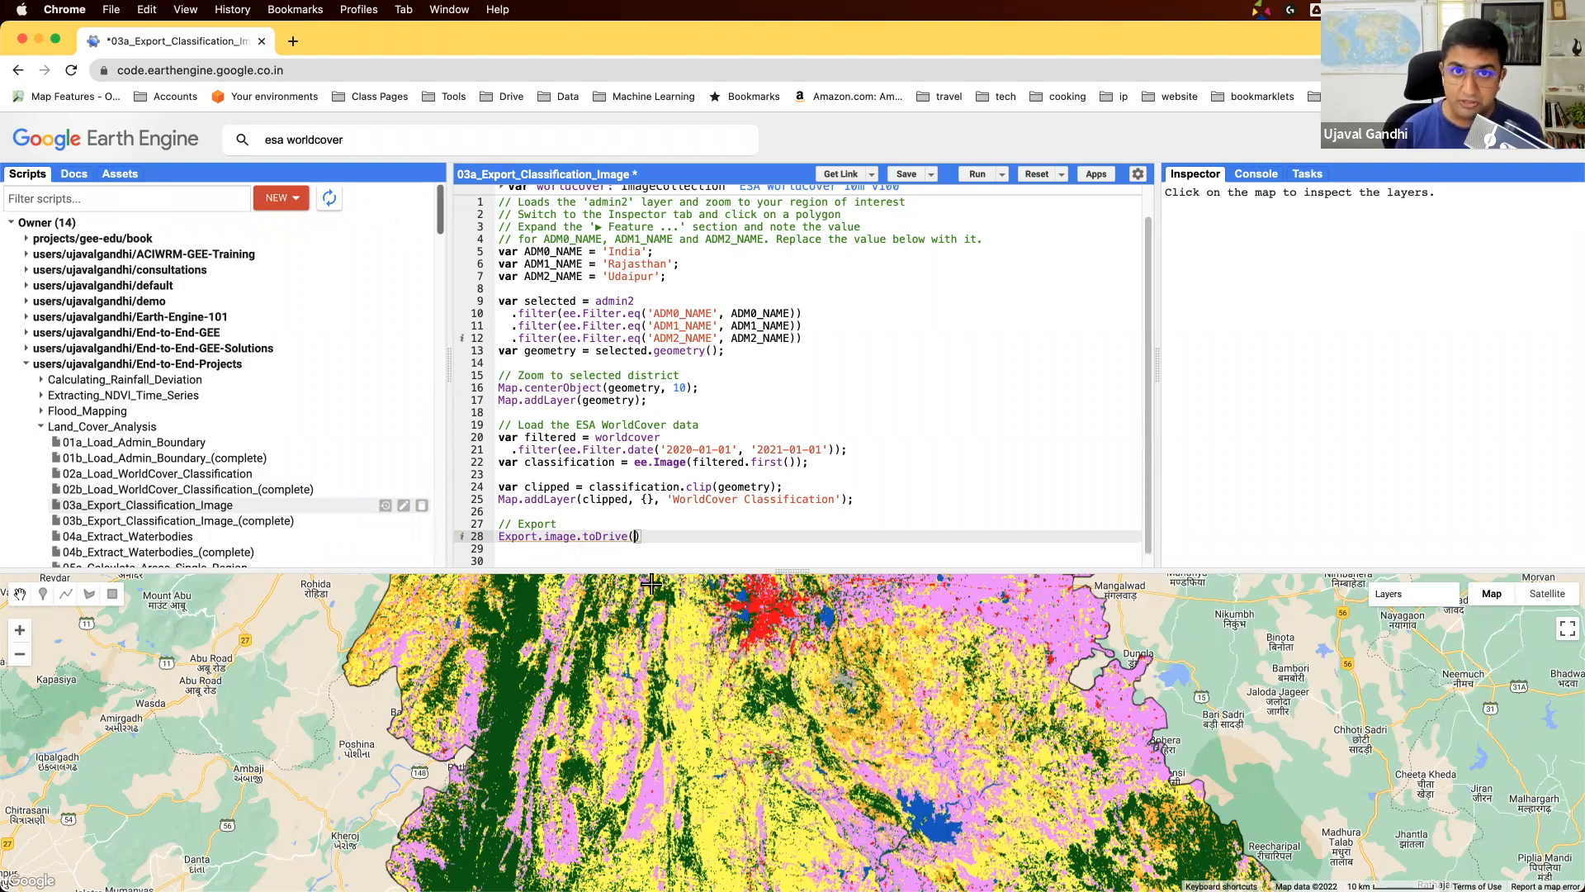
Set the export image to clipped, description Export_Image_Raw, folder earthengine
scroll(right, 3)
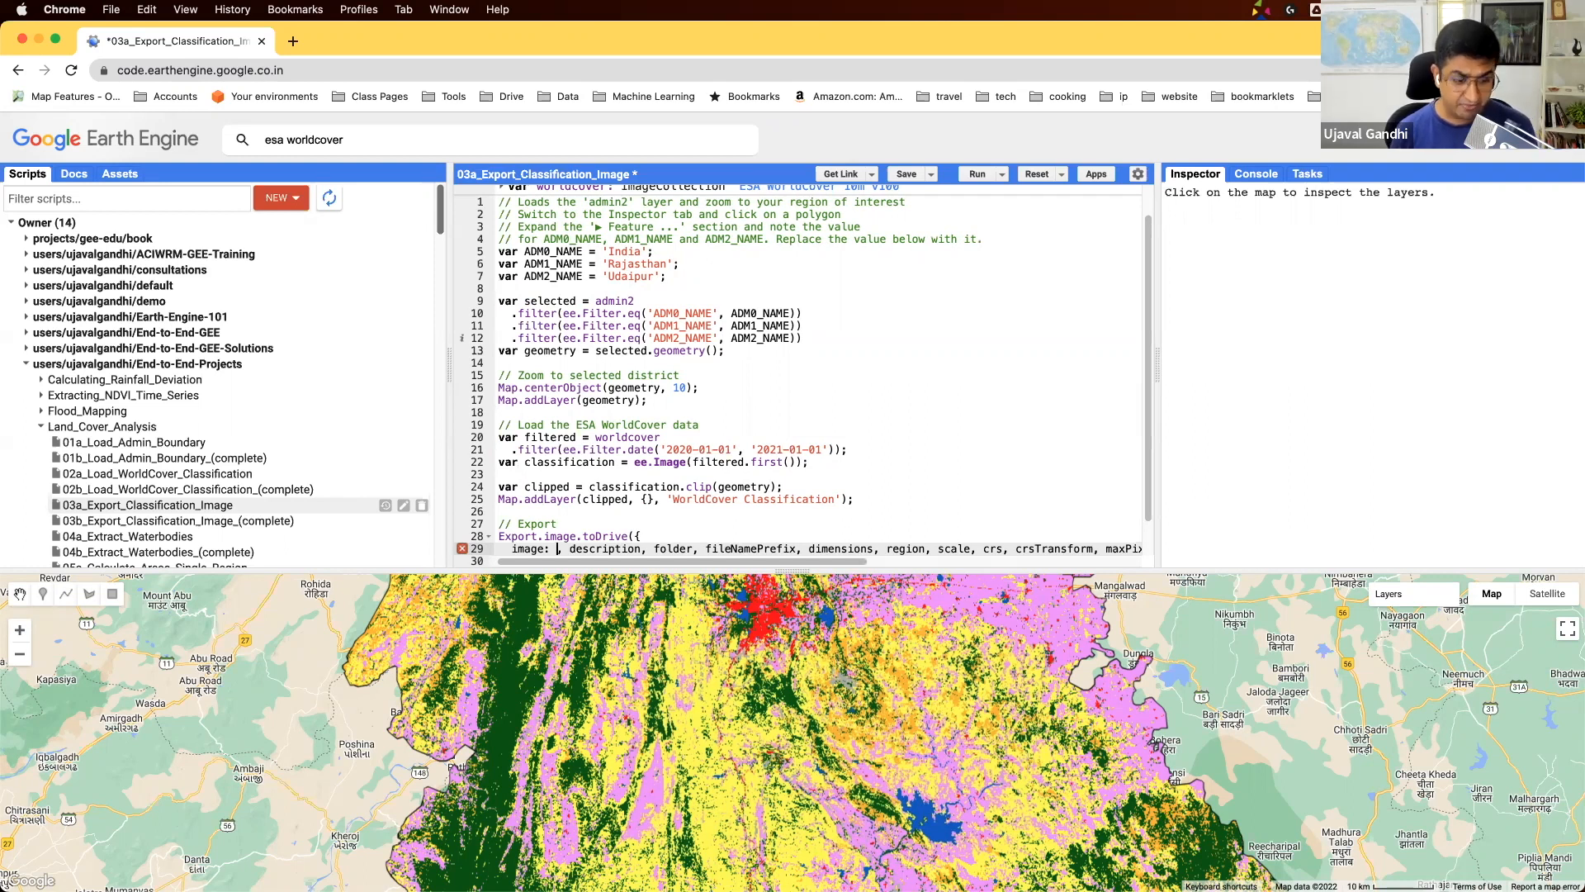
text(clipped,)
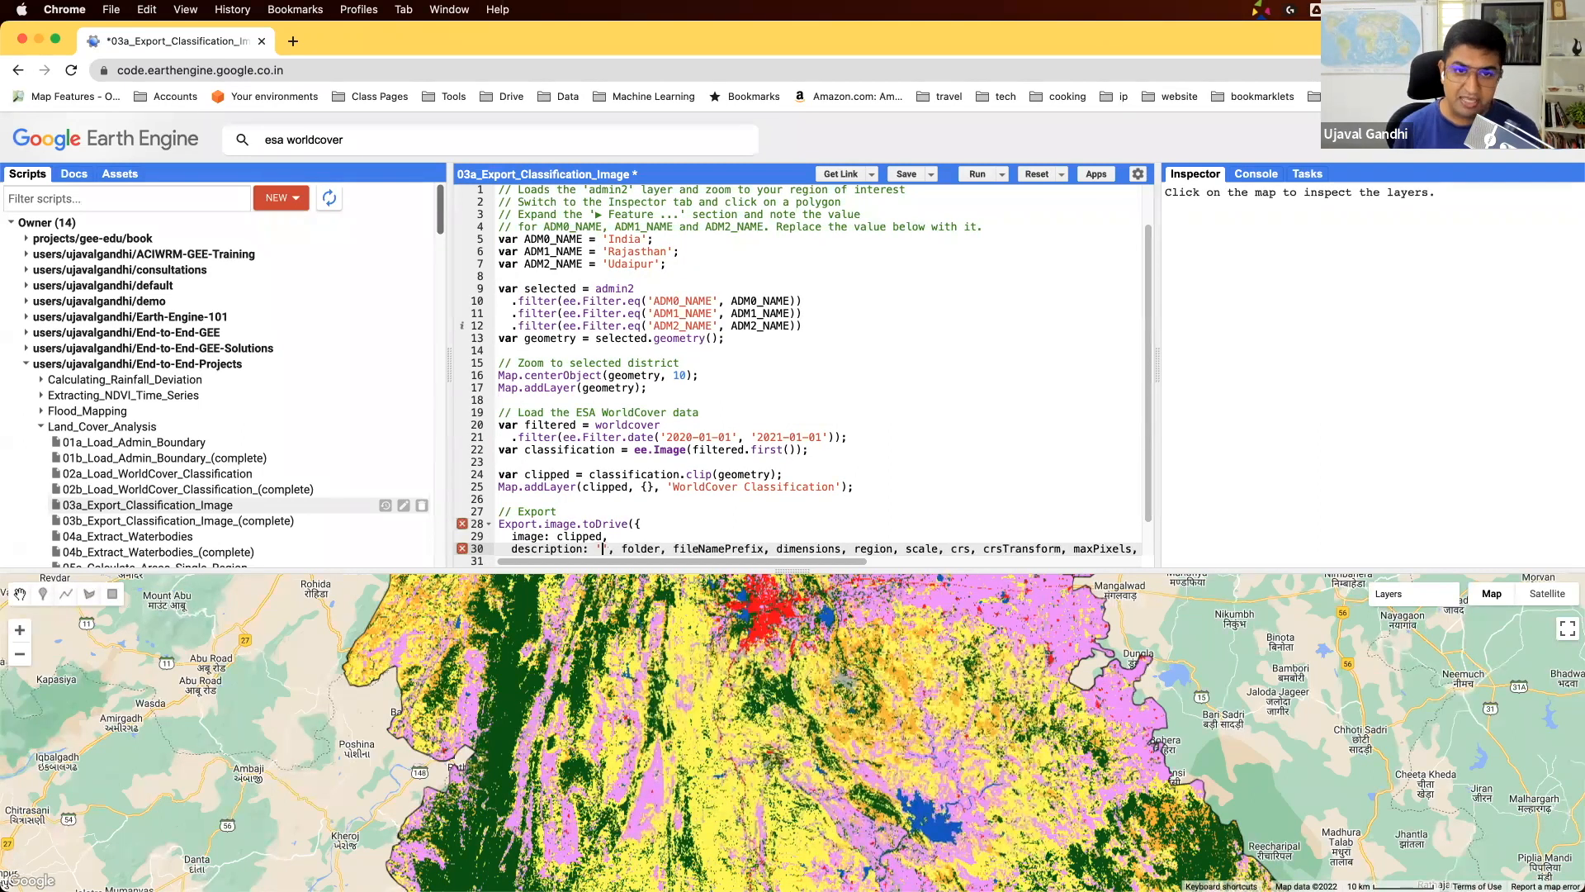
mouse_move(637, 450)
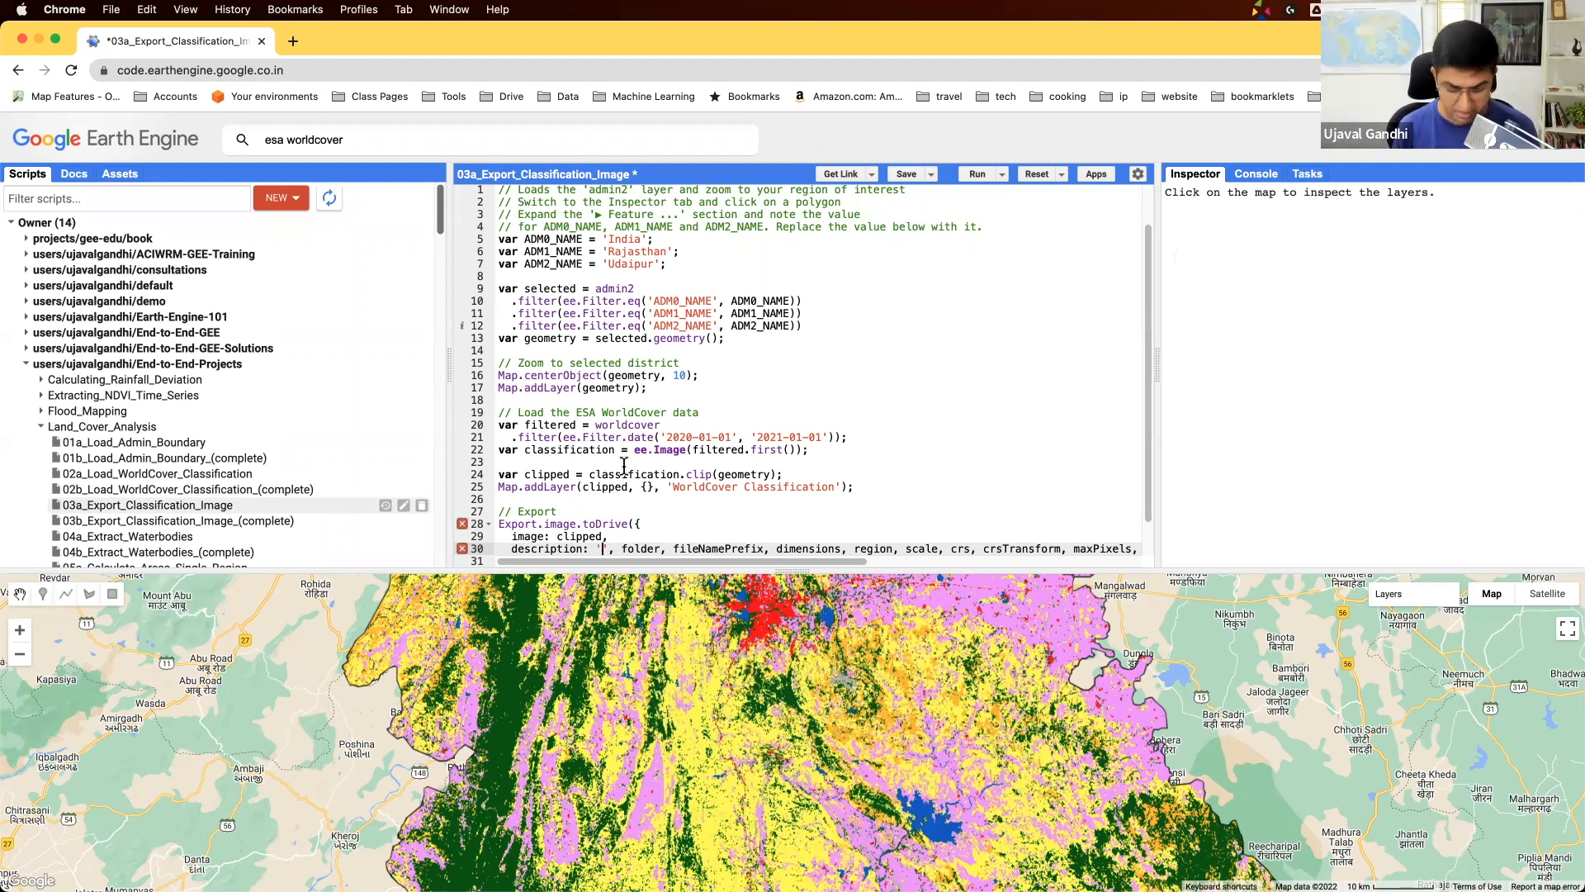
text(Export_Image_Raw',)
text(folder: 'earthengine',)
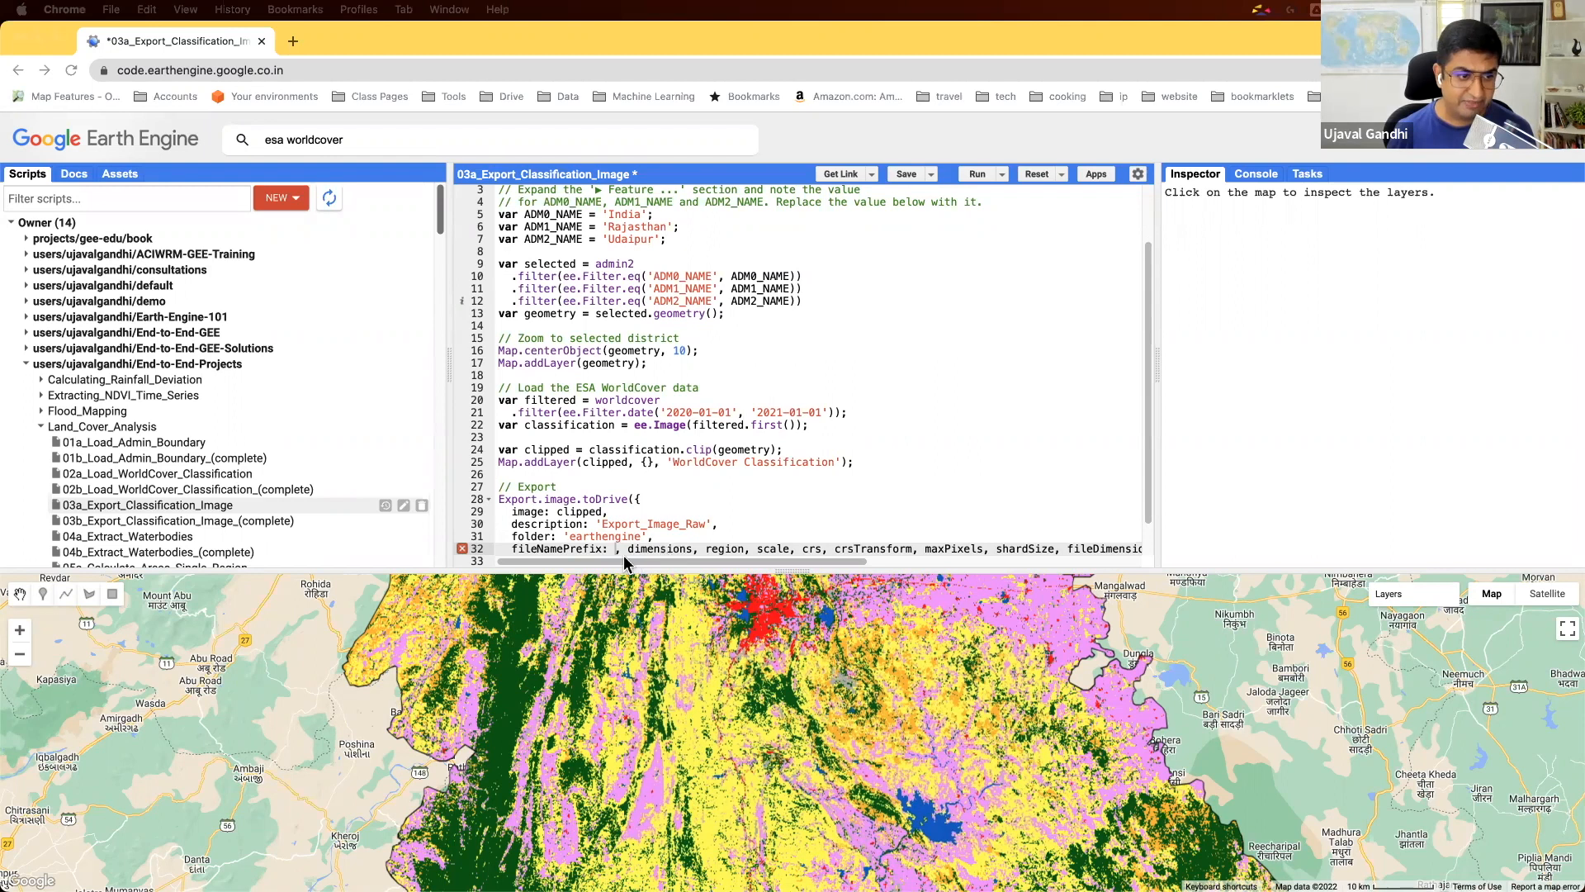
Add fileNamePrefix classification_raw, region geometry, scale 10 and maxPixels 1e10, closing the call
text(classification_raw',)
click(817, 561)
text(region: geometr)
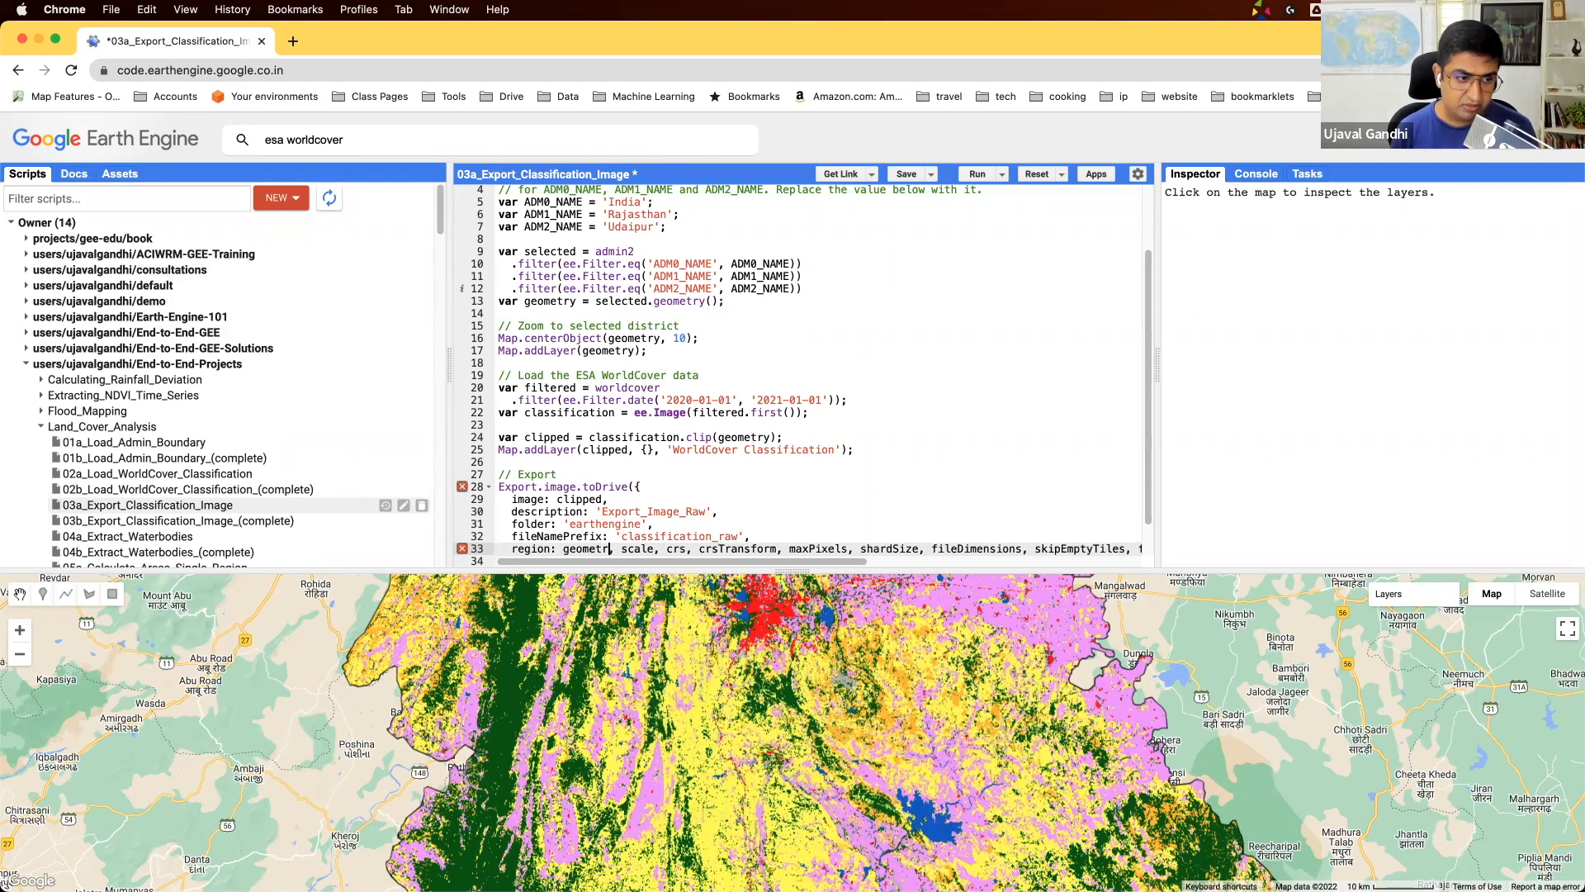
scroll(down, 3)
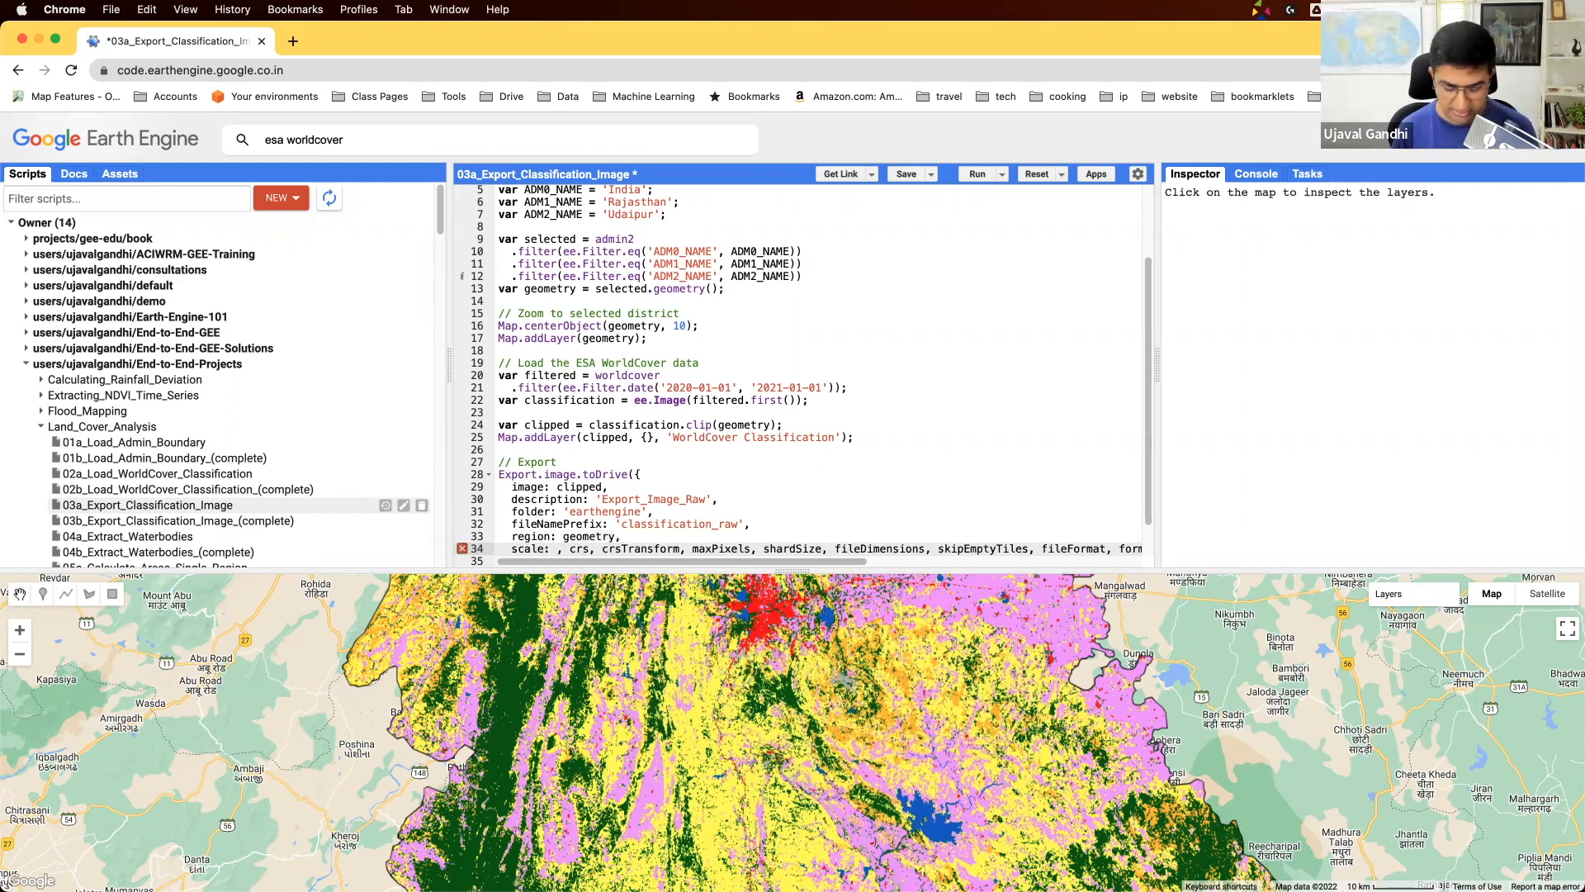
text(10,)
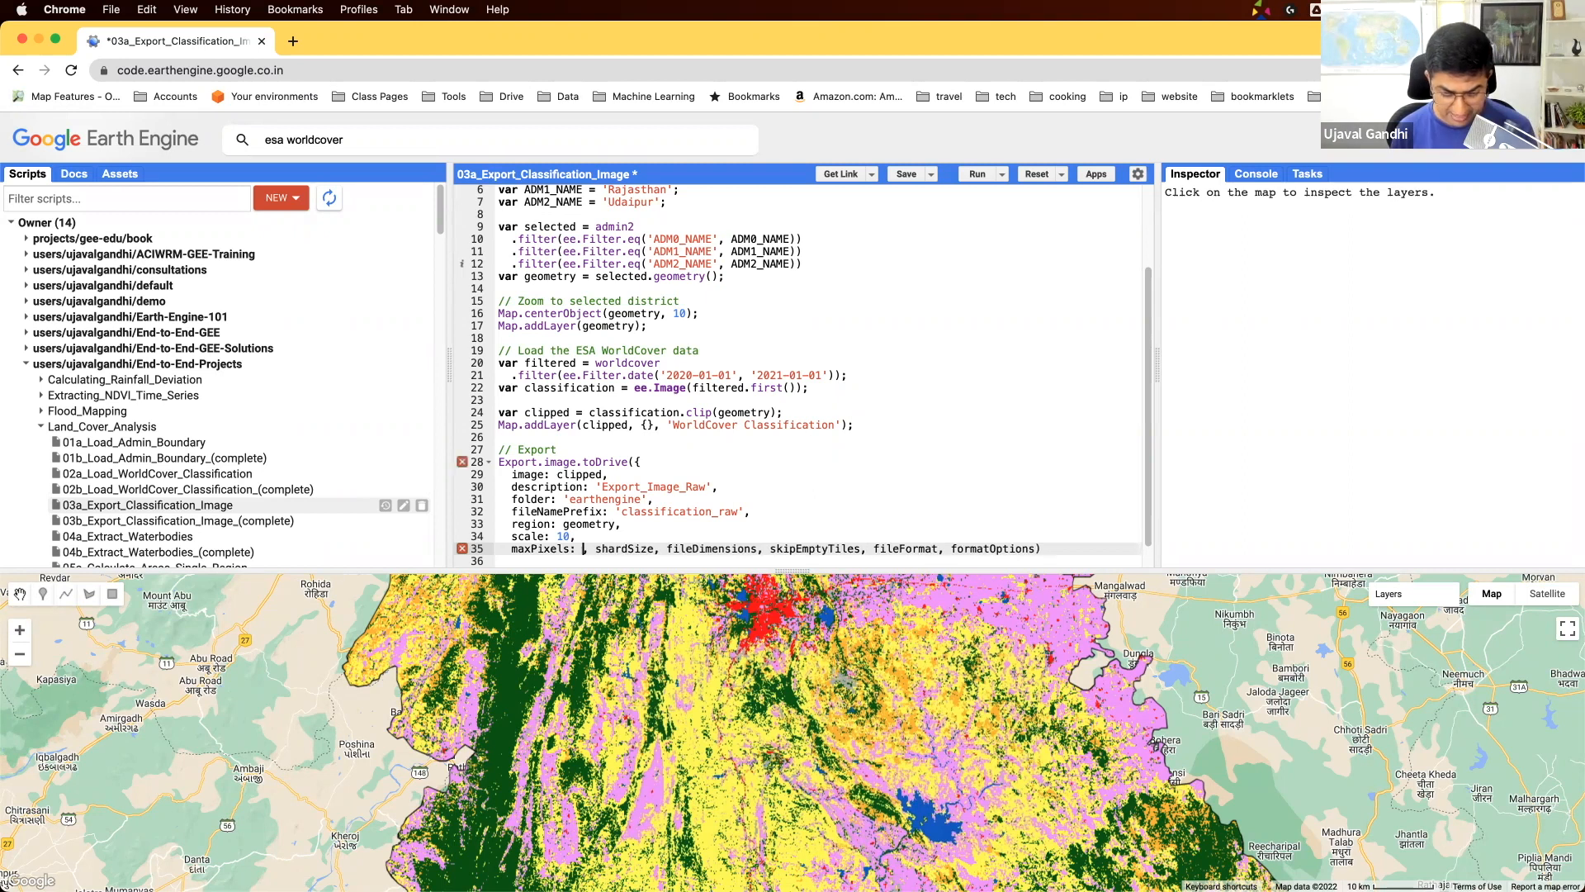
text(1e19)
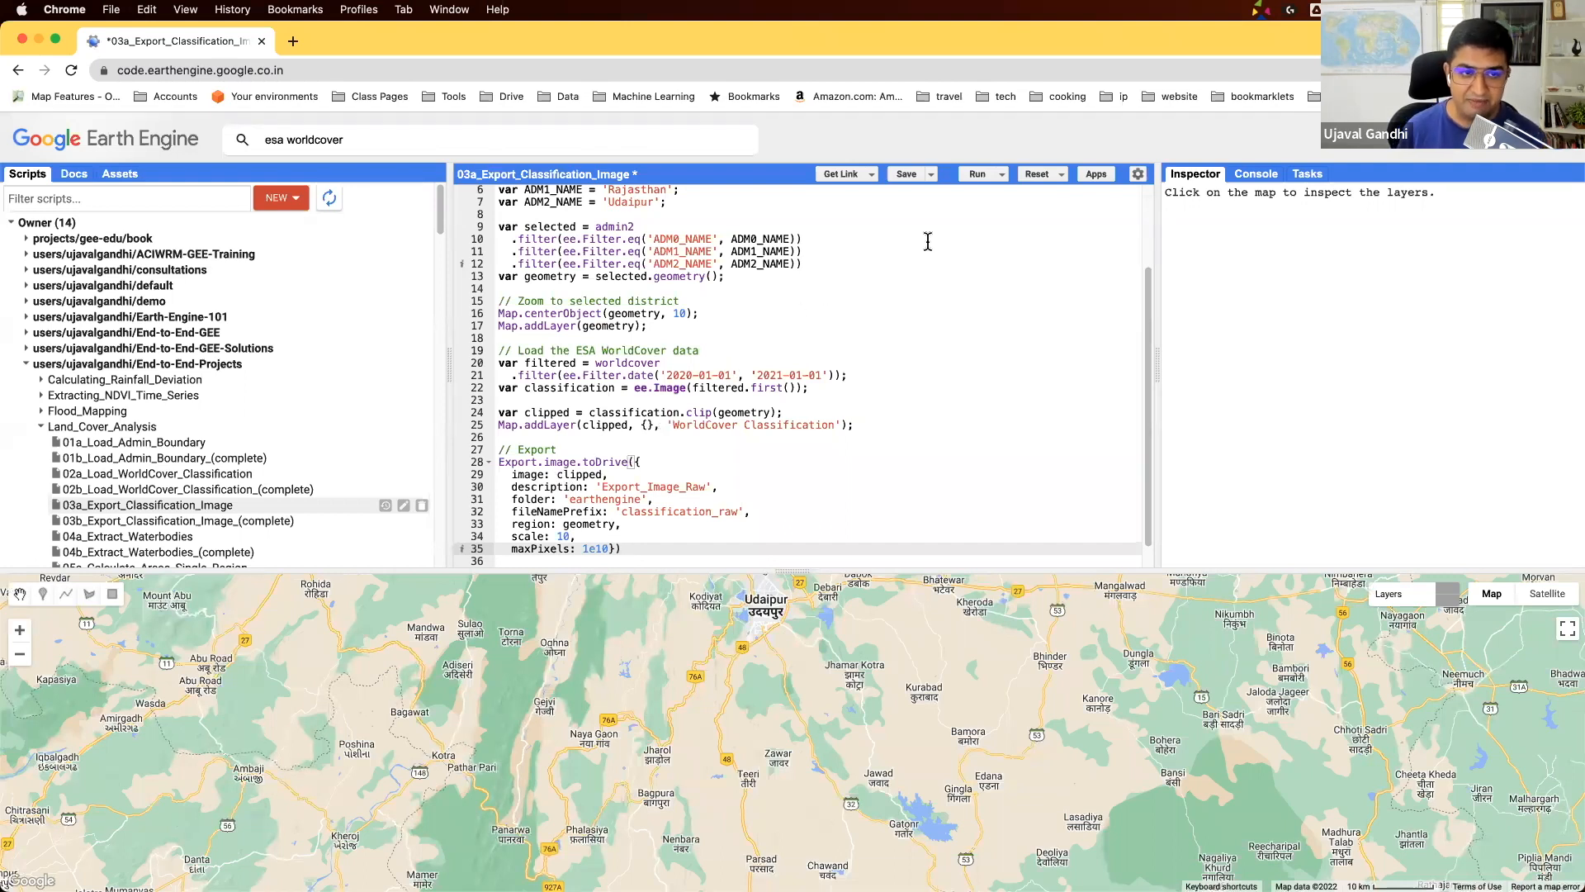
Rerun the script and submit the Export_Image_Raw task from the Tasks tab
click(1306, 174)
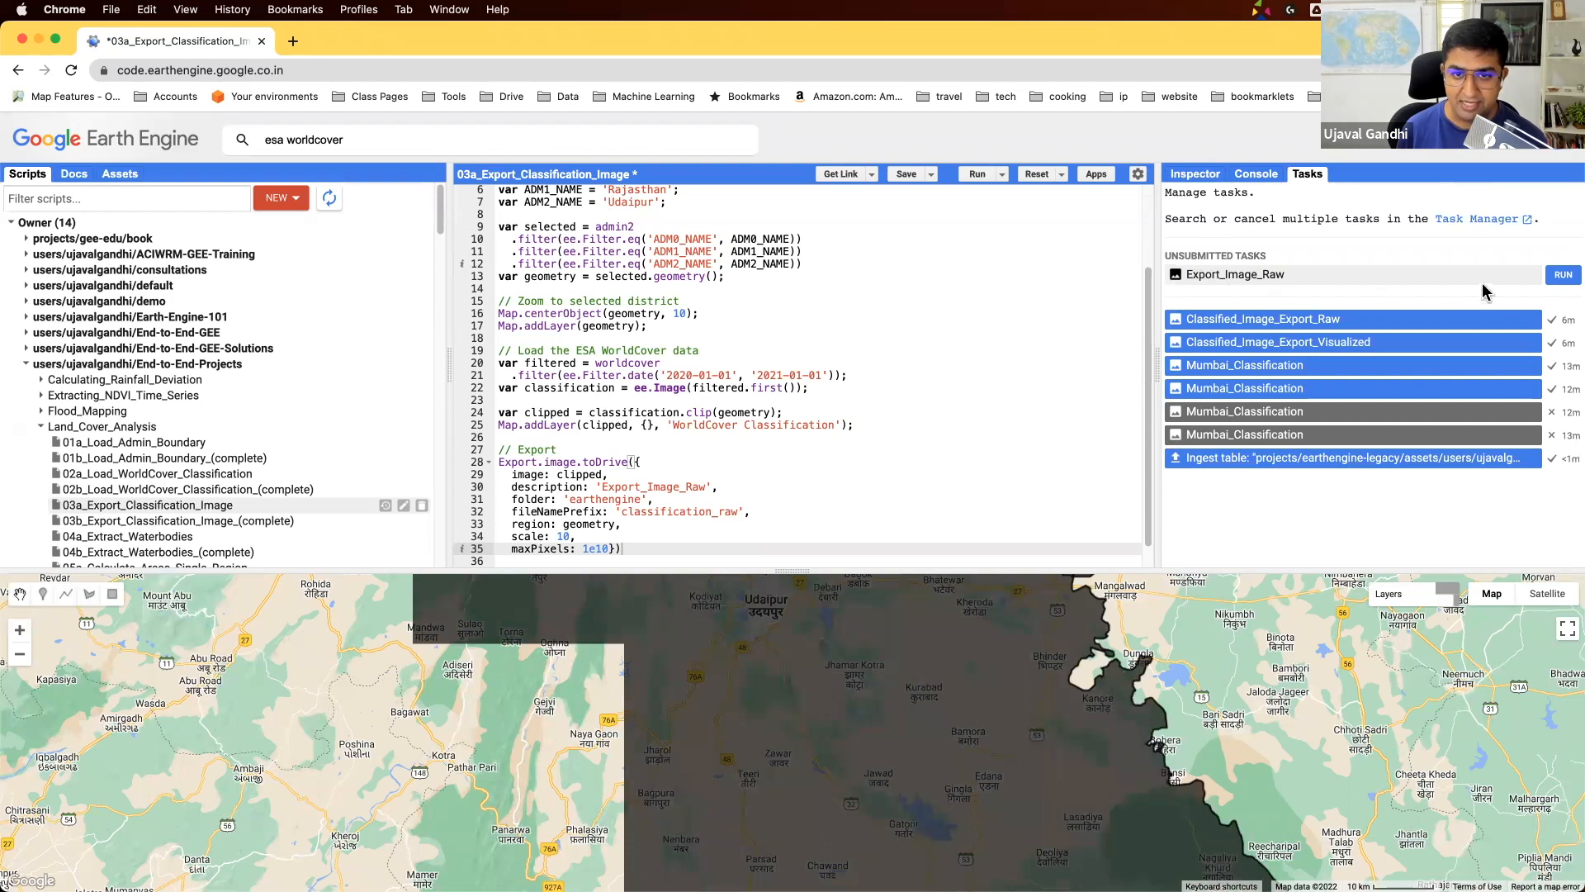
click(1562, 274)
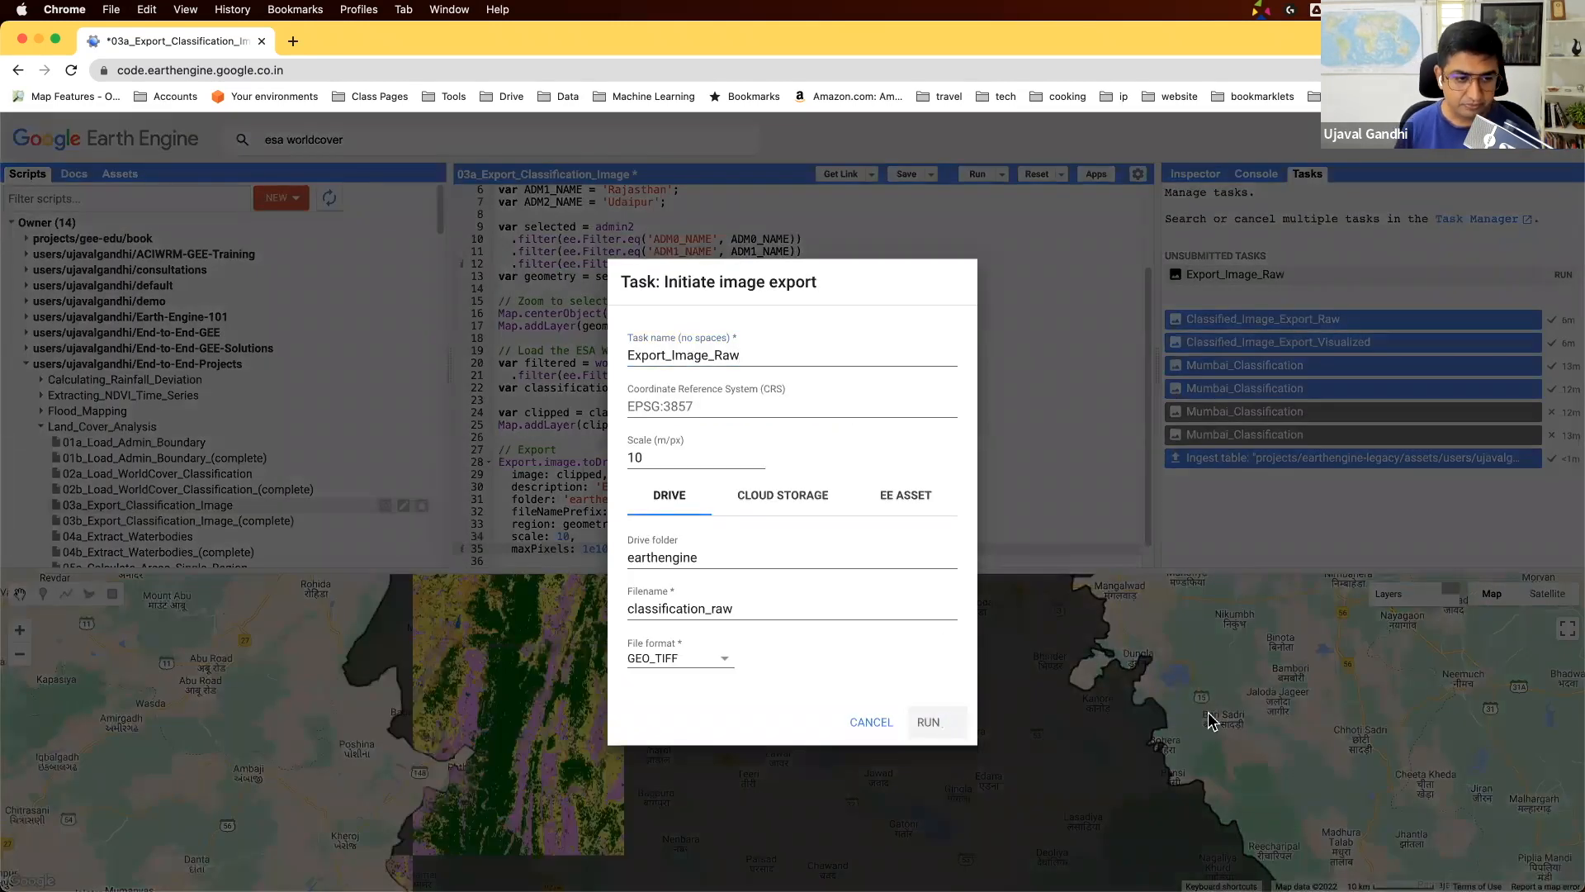
click(927, 720)
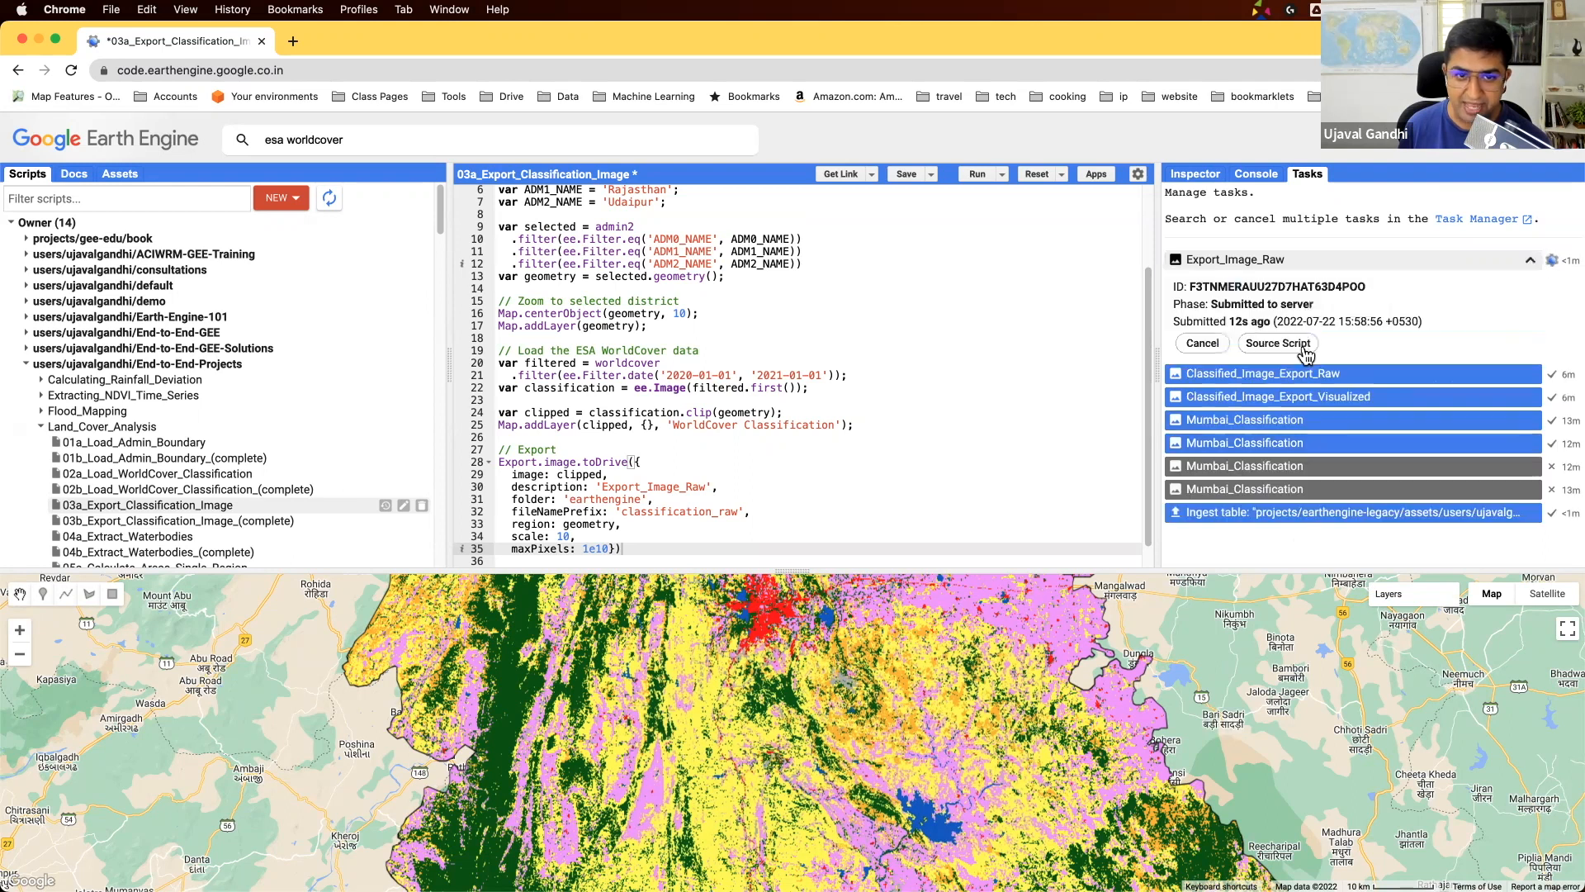
click(1202, 342)
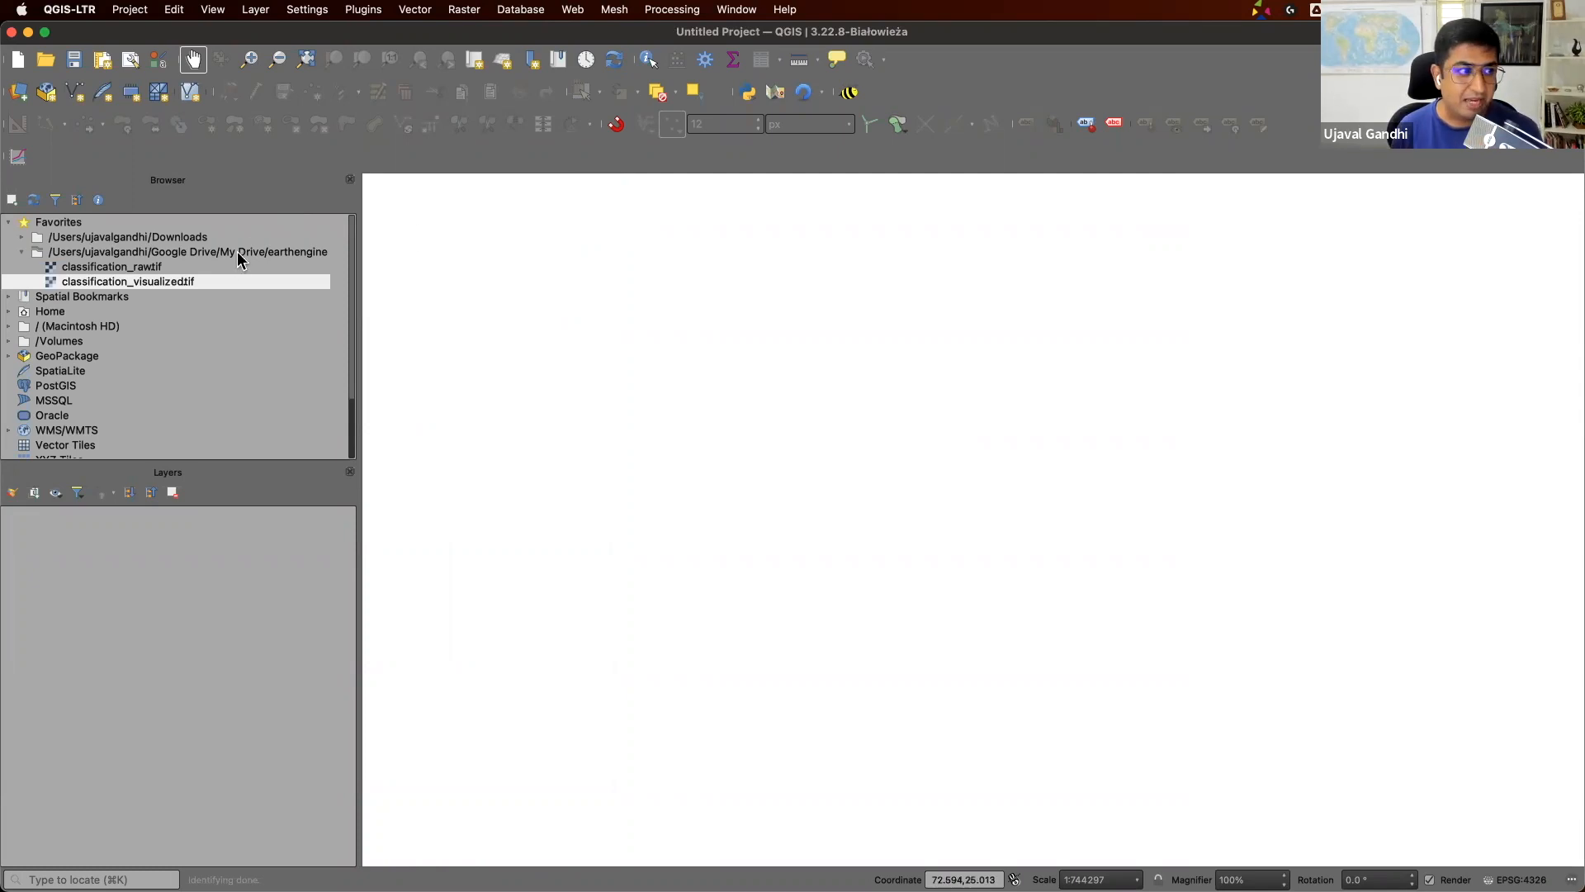
Add classification_raw.tif to the QGIS map and zoom into Udaipur city
double_click(111, 266)
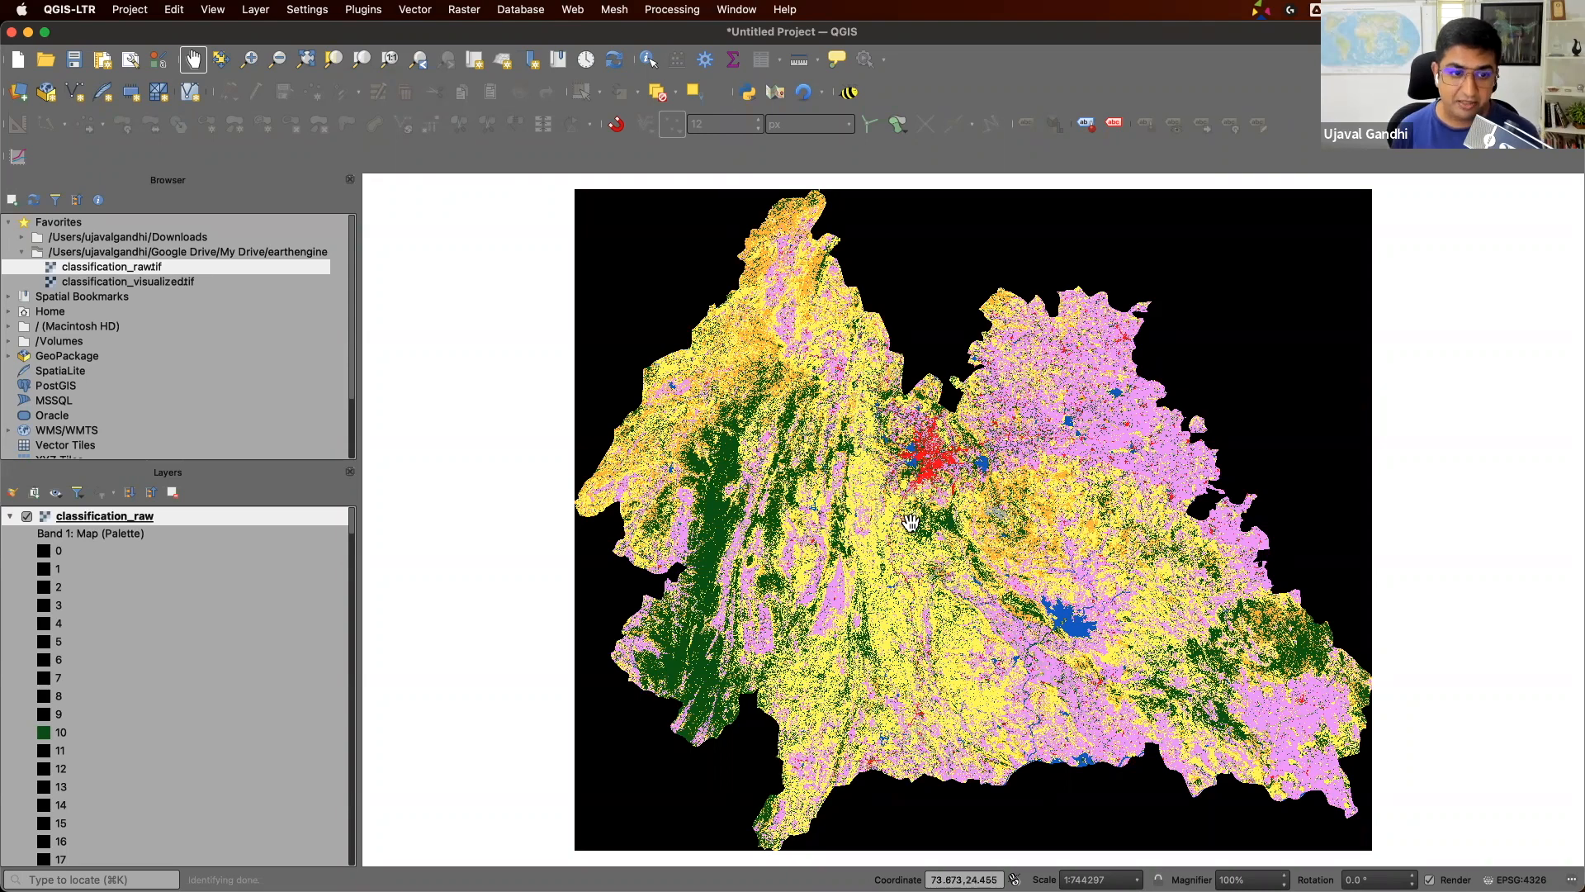
scroll(up, 3)
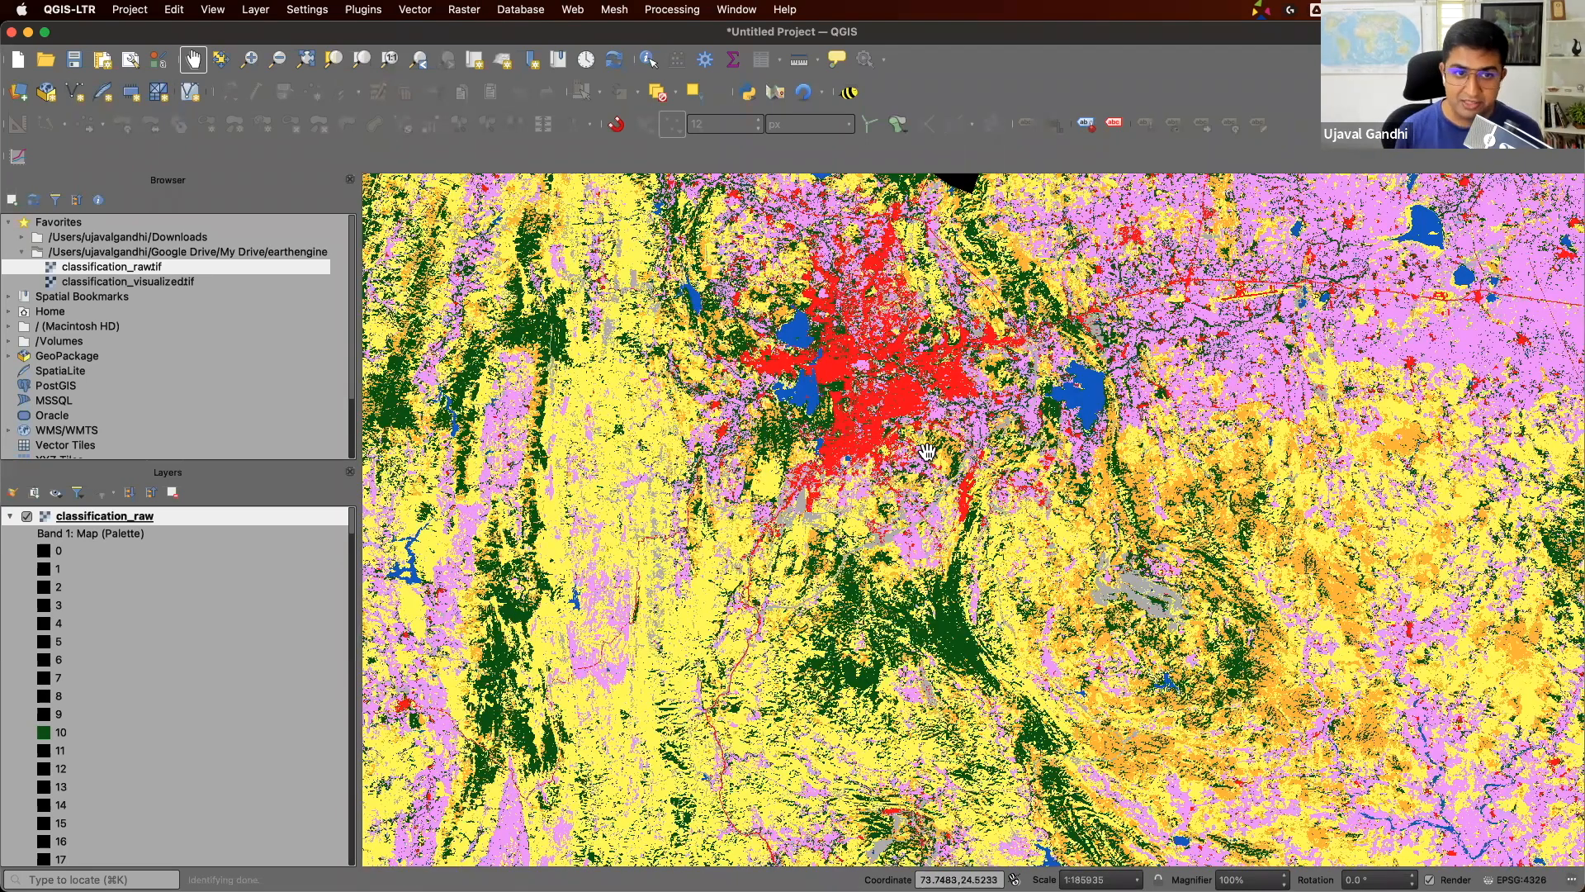
scroll(up, 3)
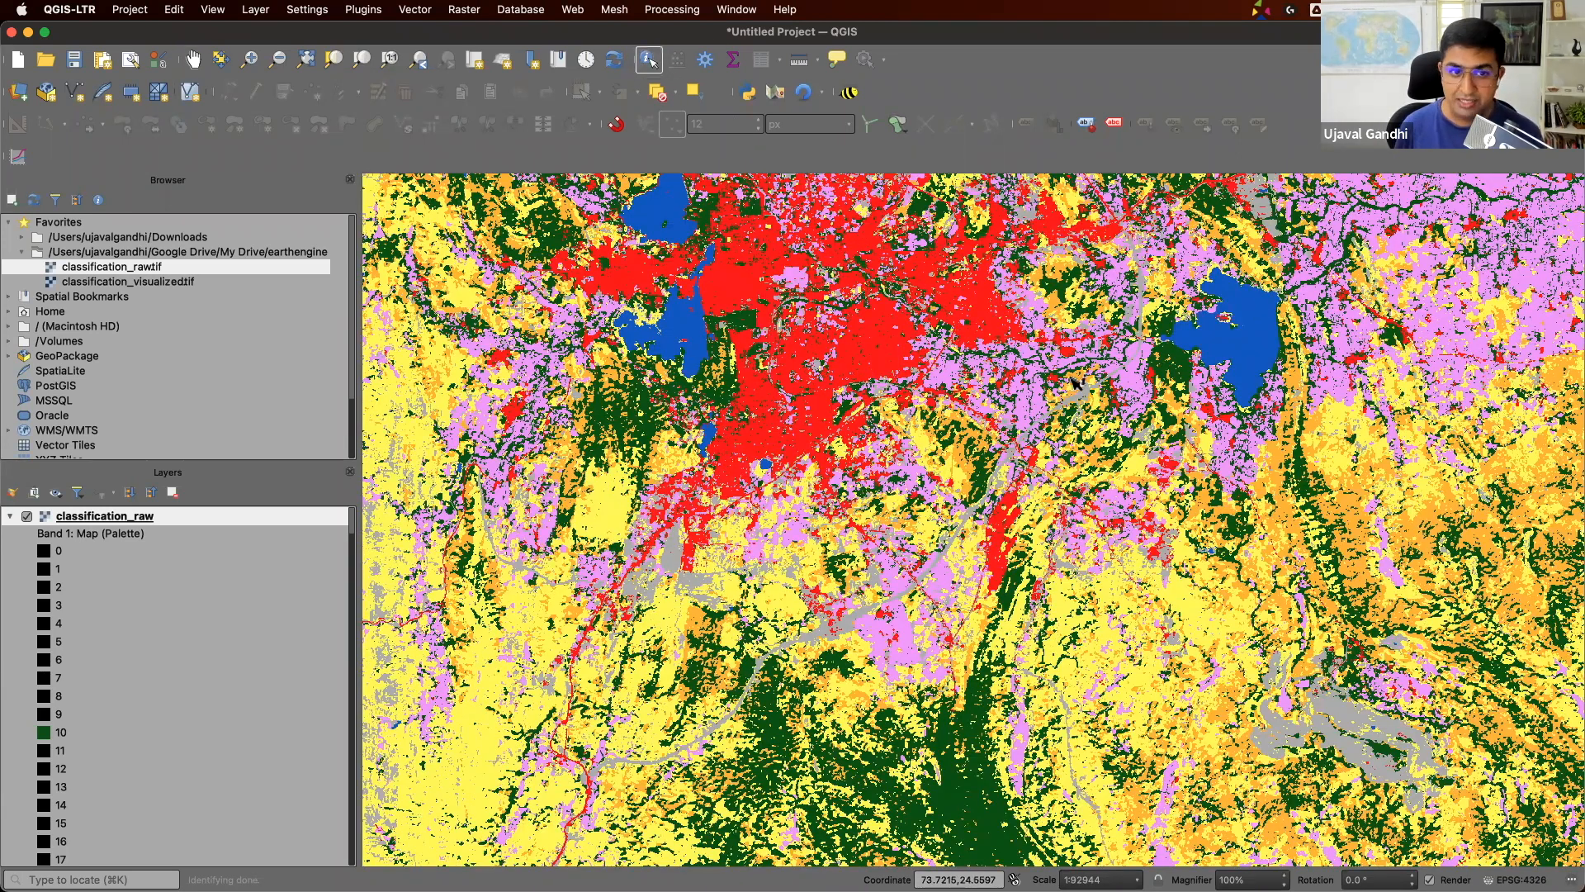
Identify built-up, forest and other pixels to read class values 10, 50 and 60
click(1076, 328)
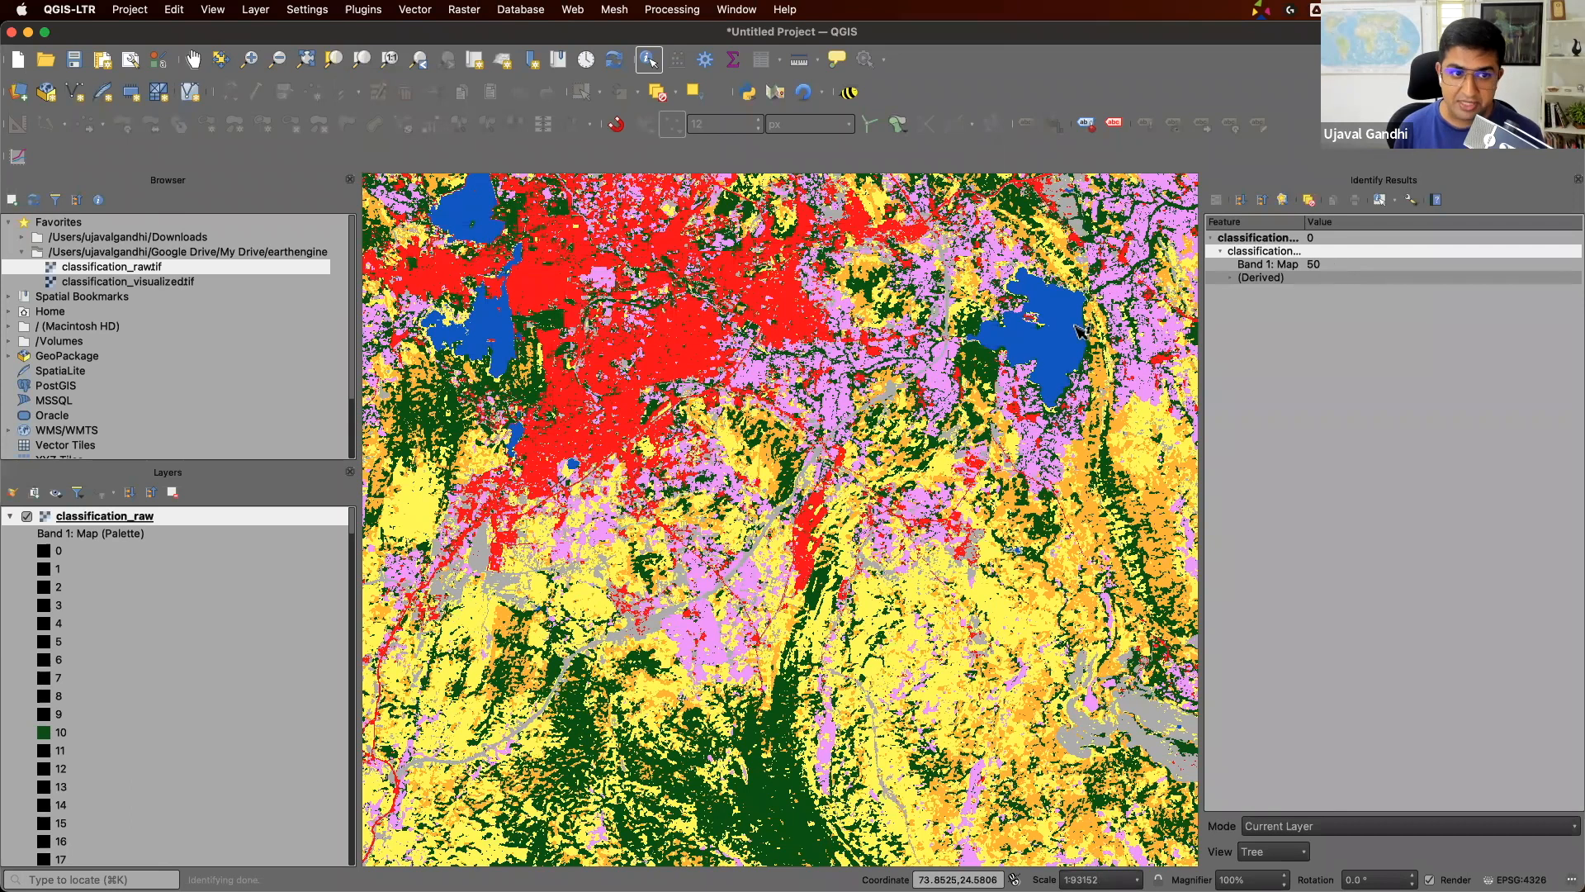
click(824, 667)
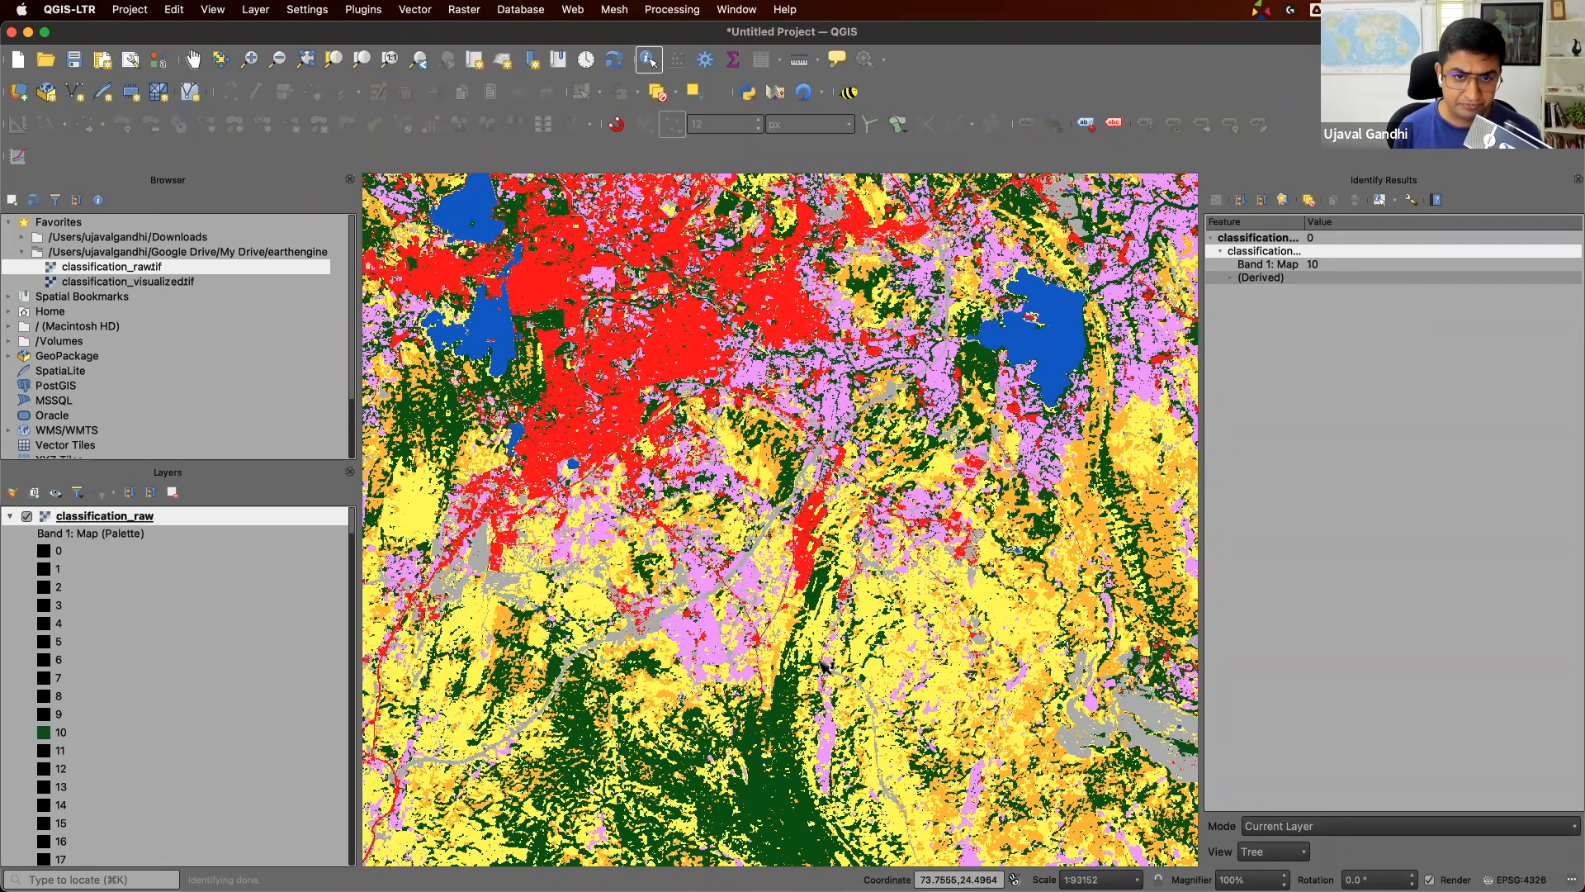
click(941, 576)
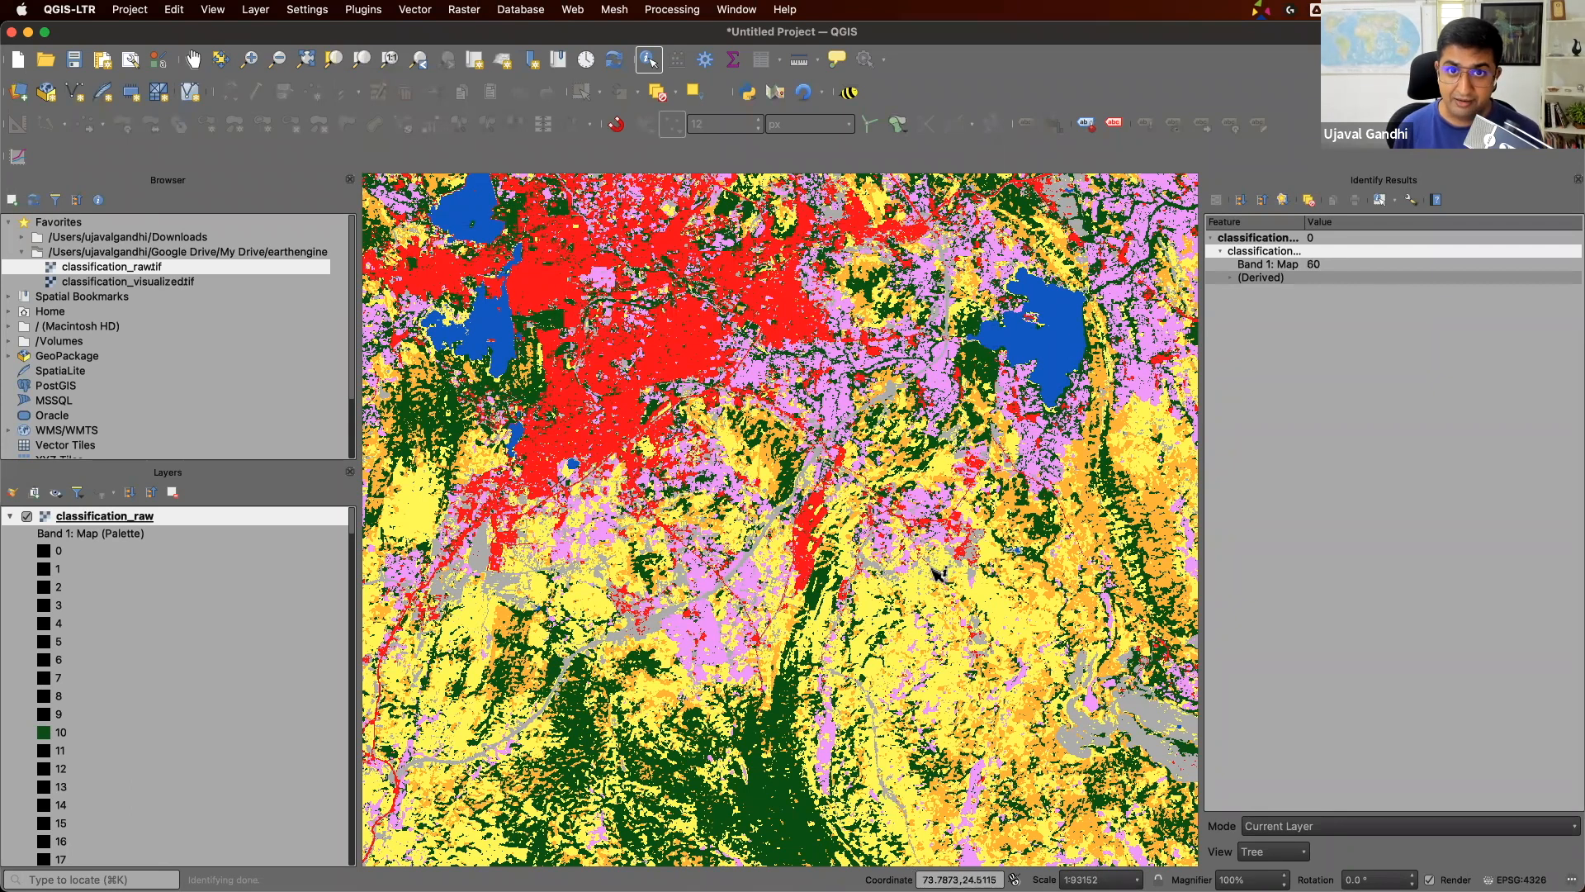
mouse_move(66, 546)
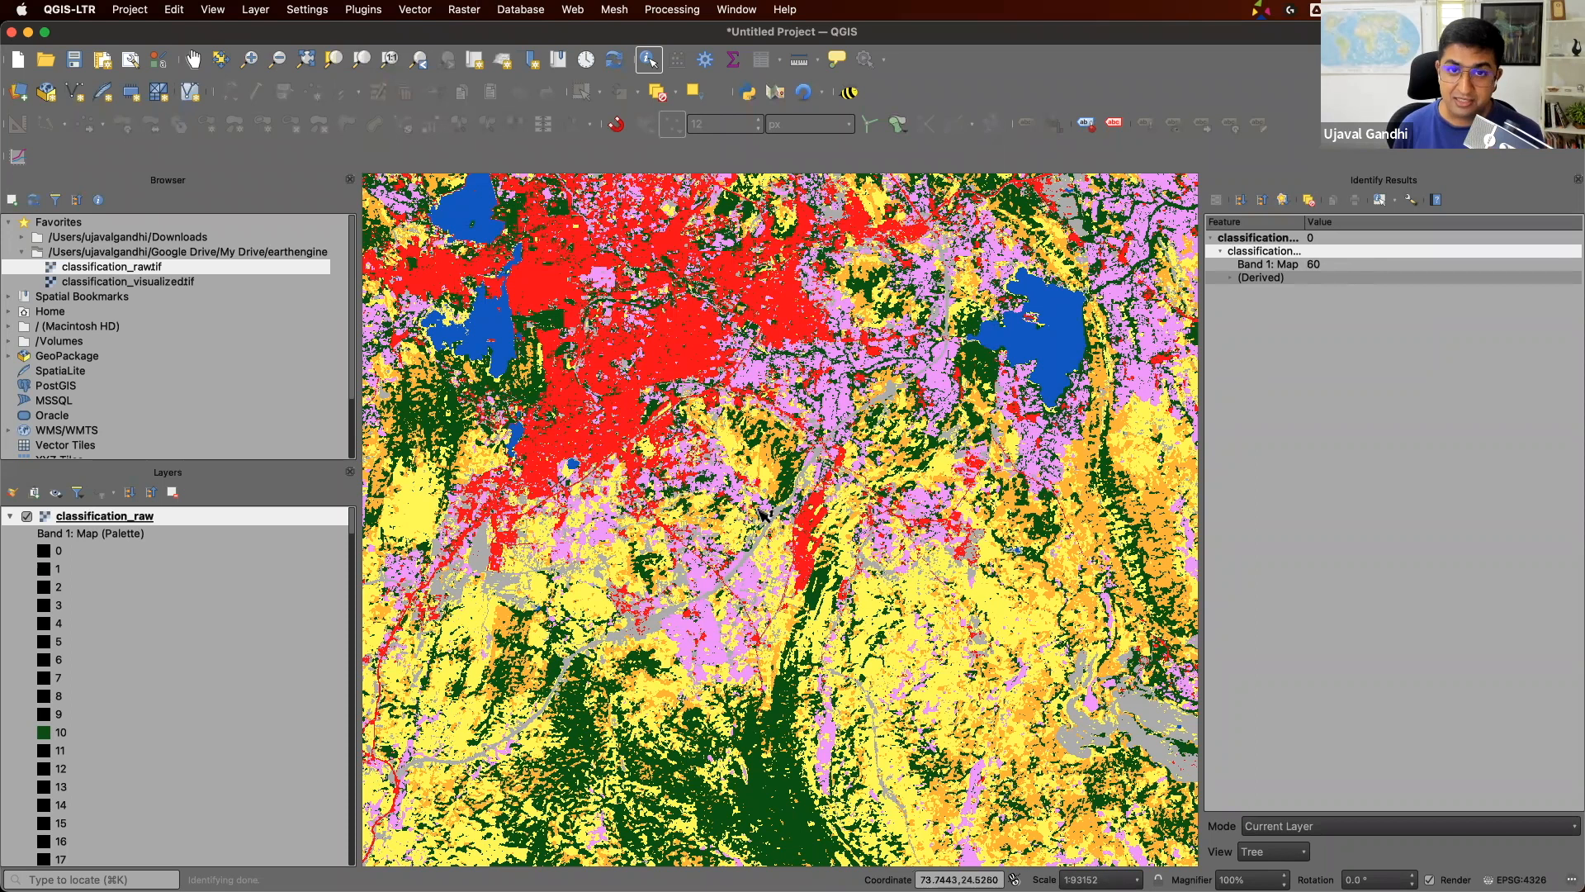
mouse_move(1055, 475)
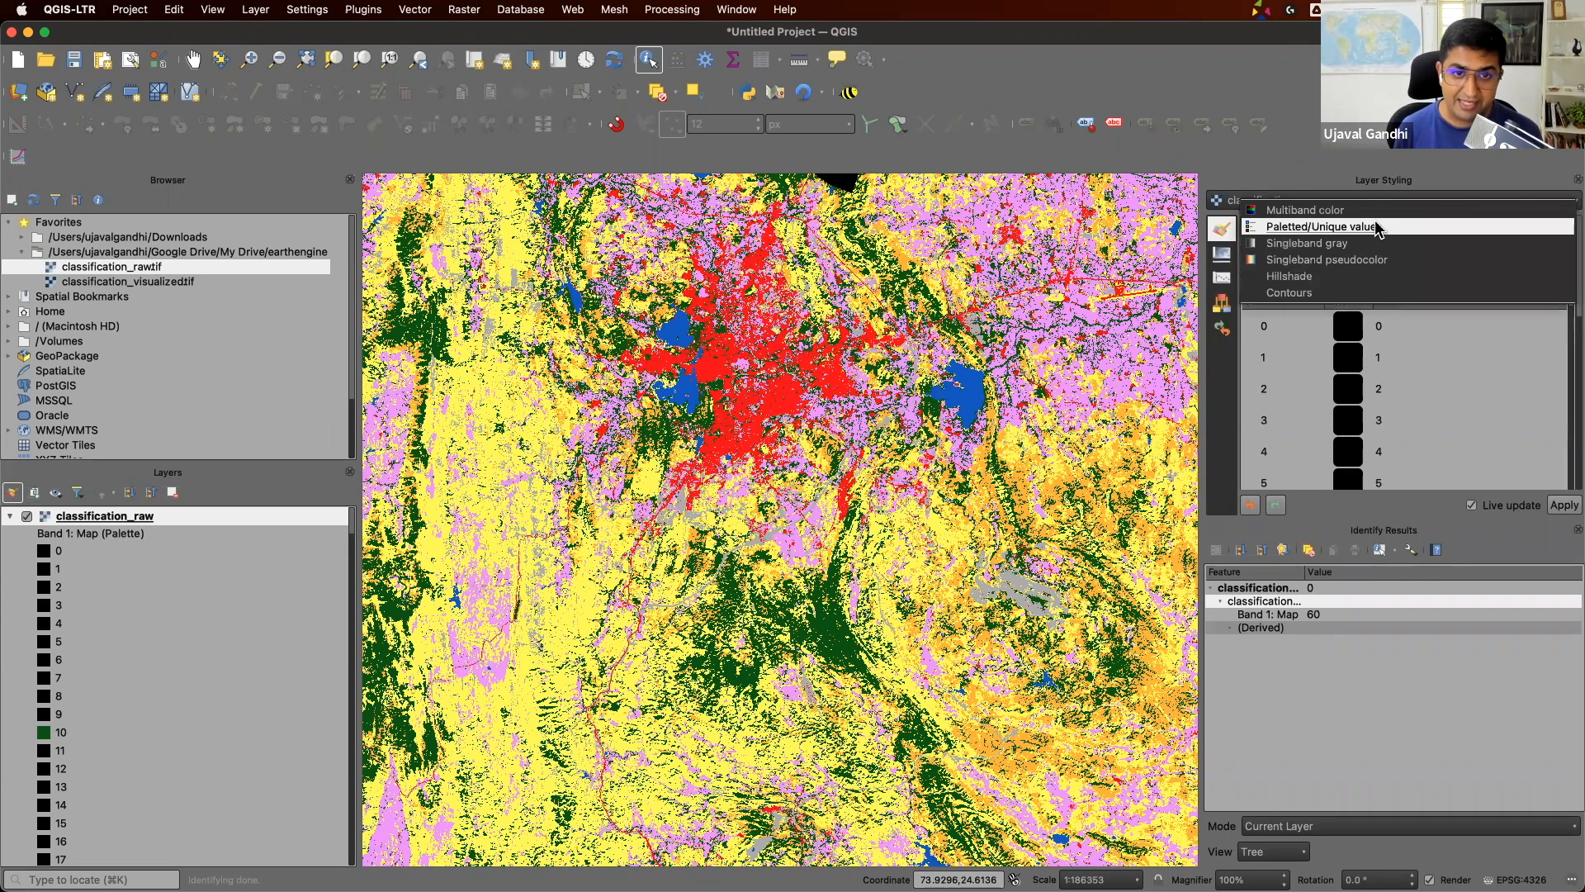
Render classification_raw as Singleband gray, stretched from 0 to 90
click(1305, 243)
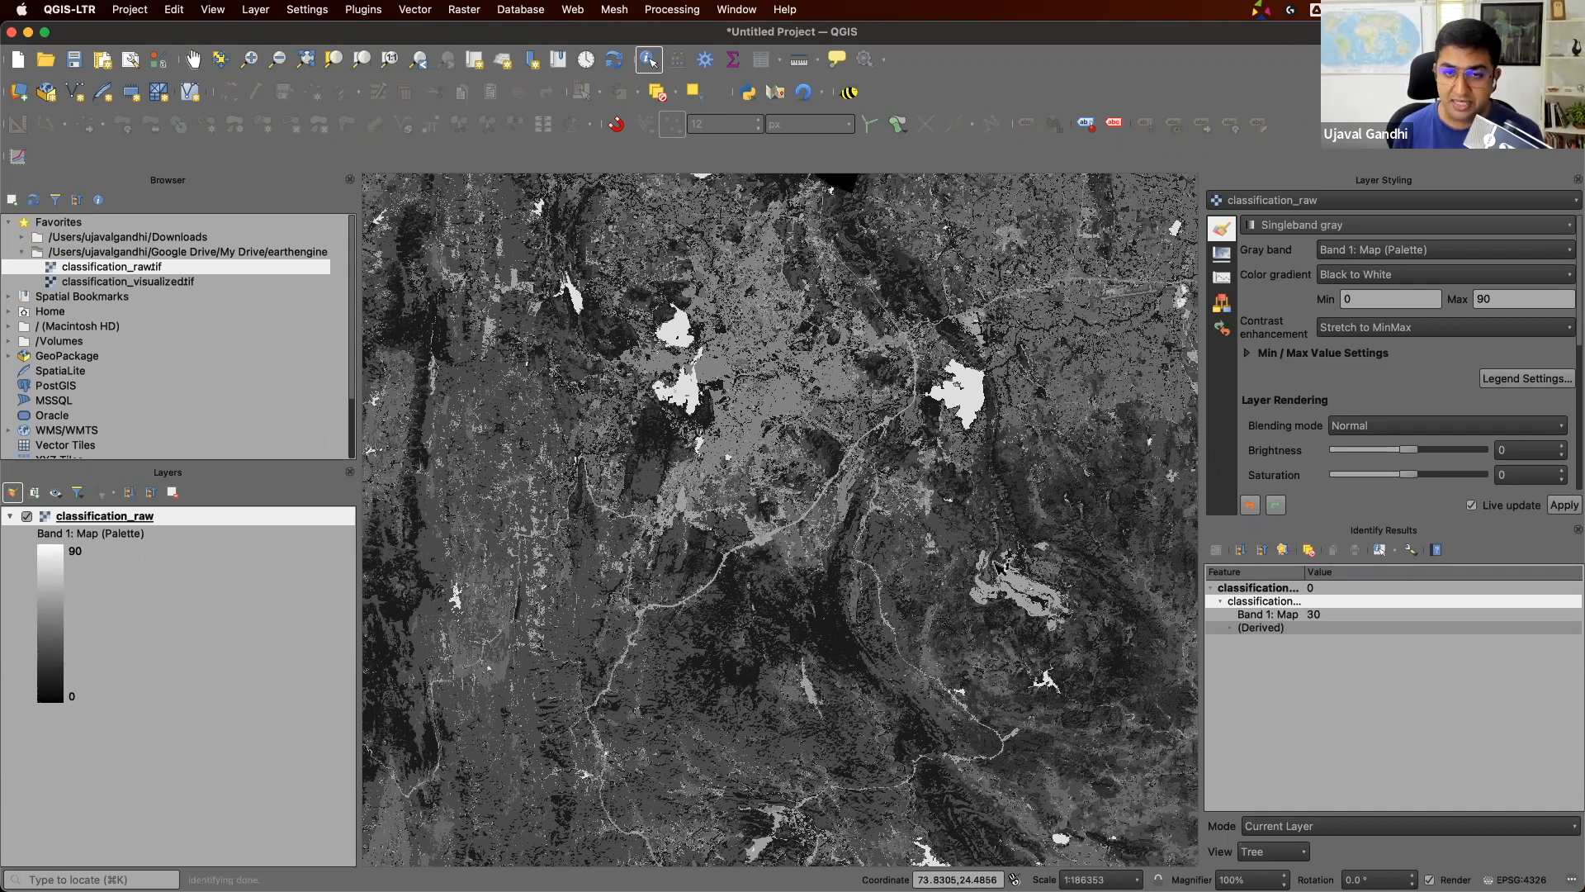
mouse_move(1309, 274)
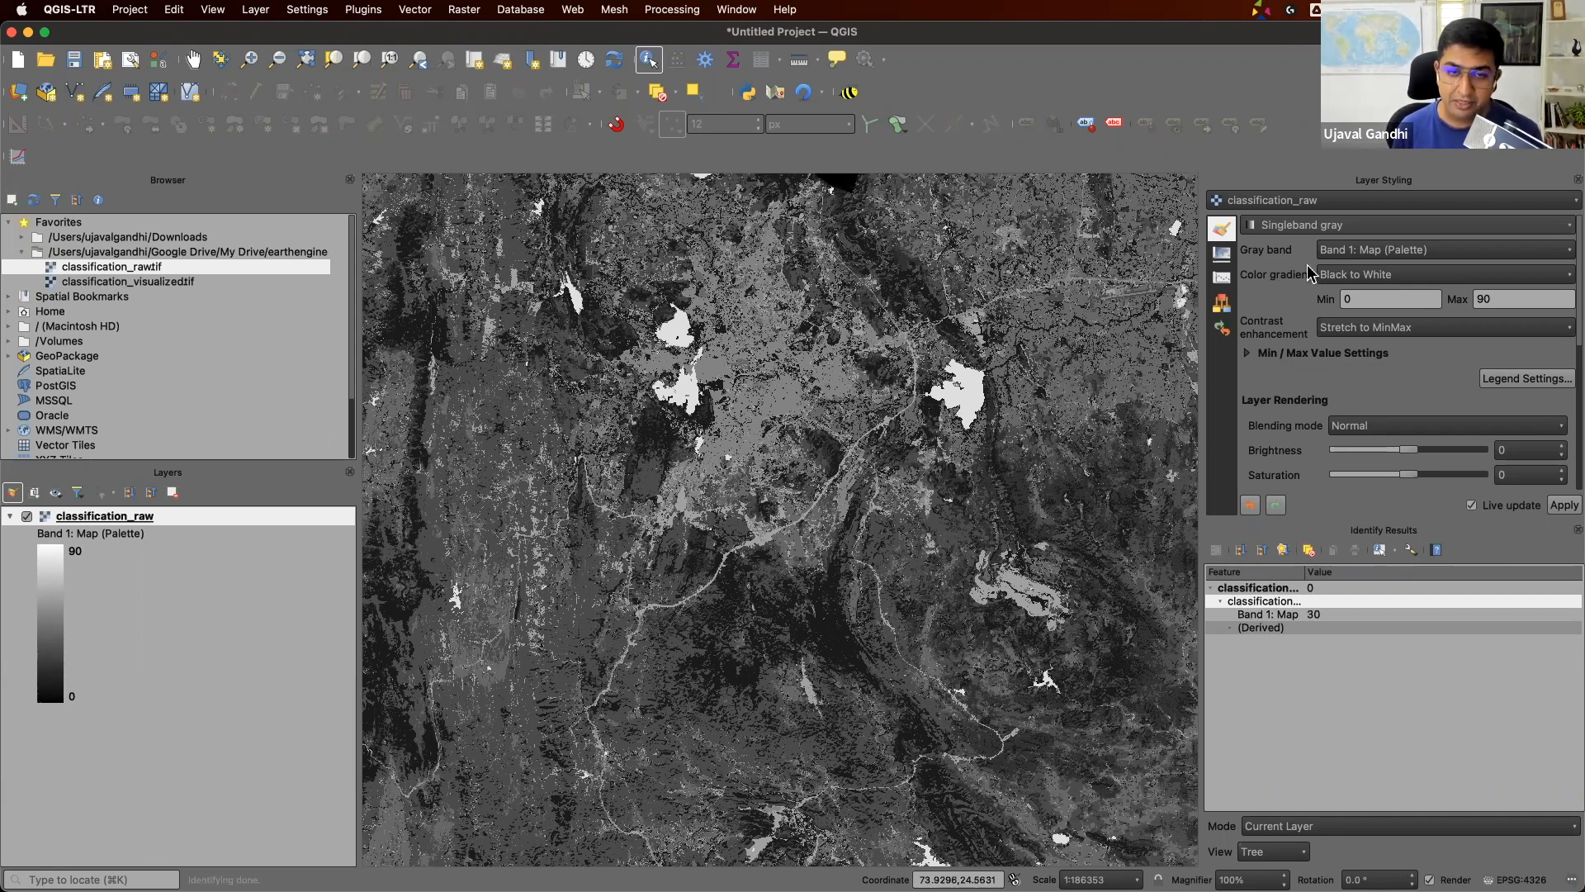
mouse_move(890, 447)
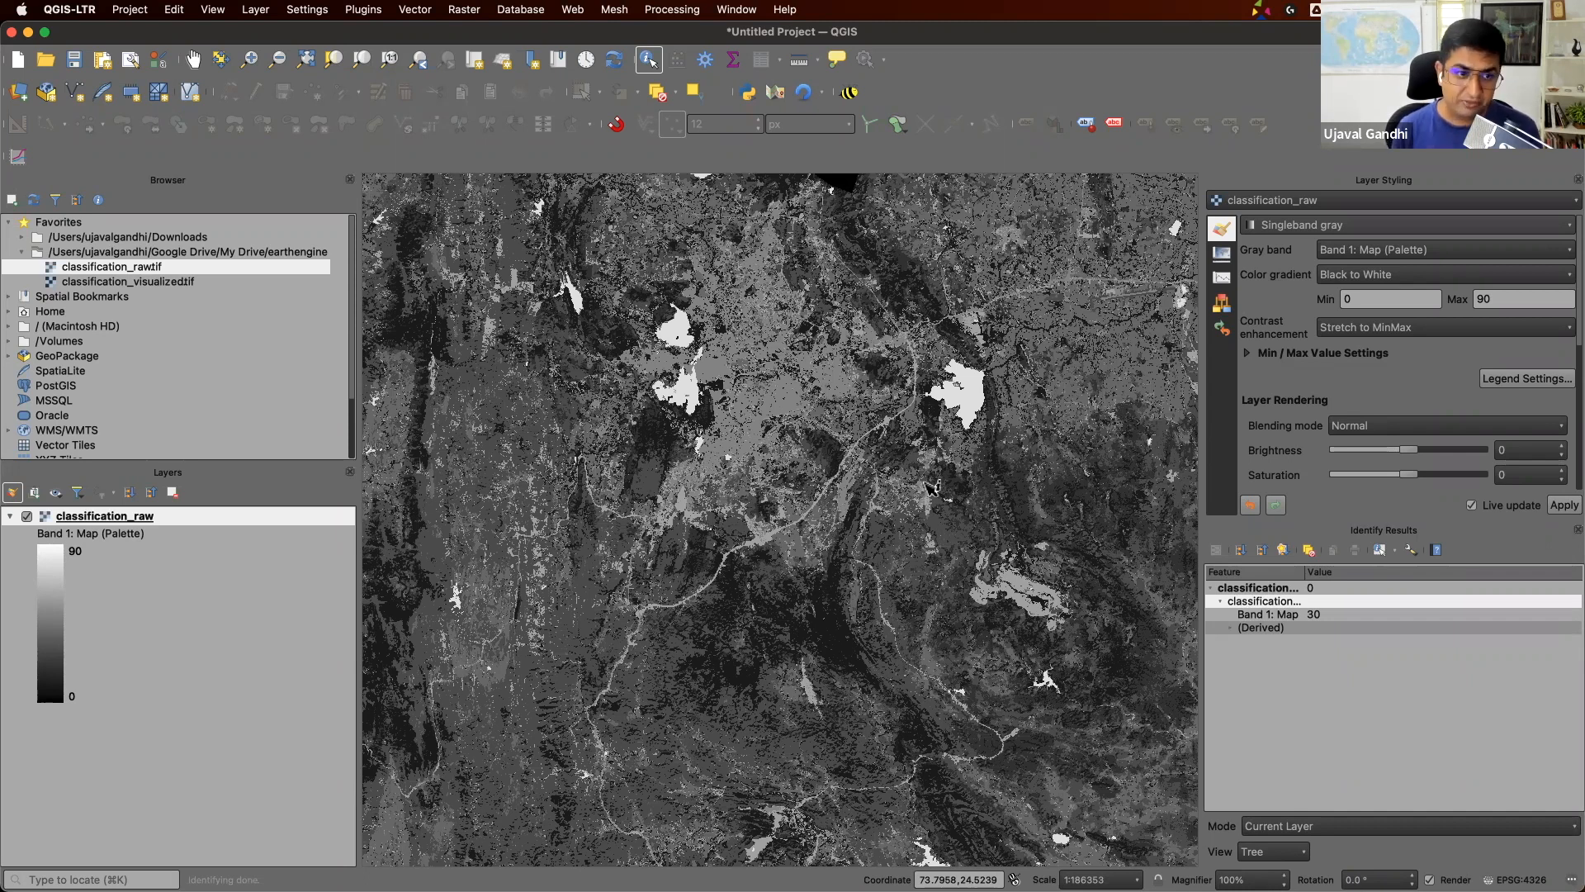
mouse_move(1026, 150)
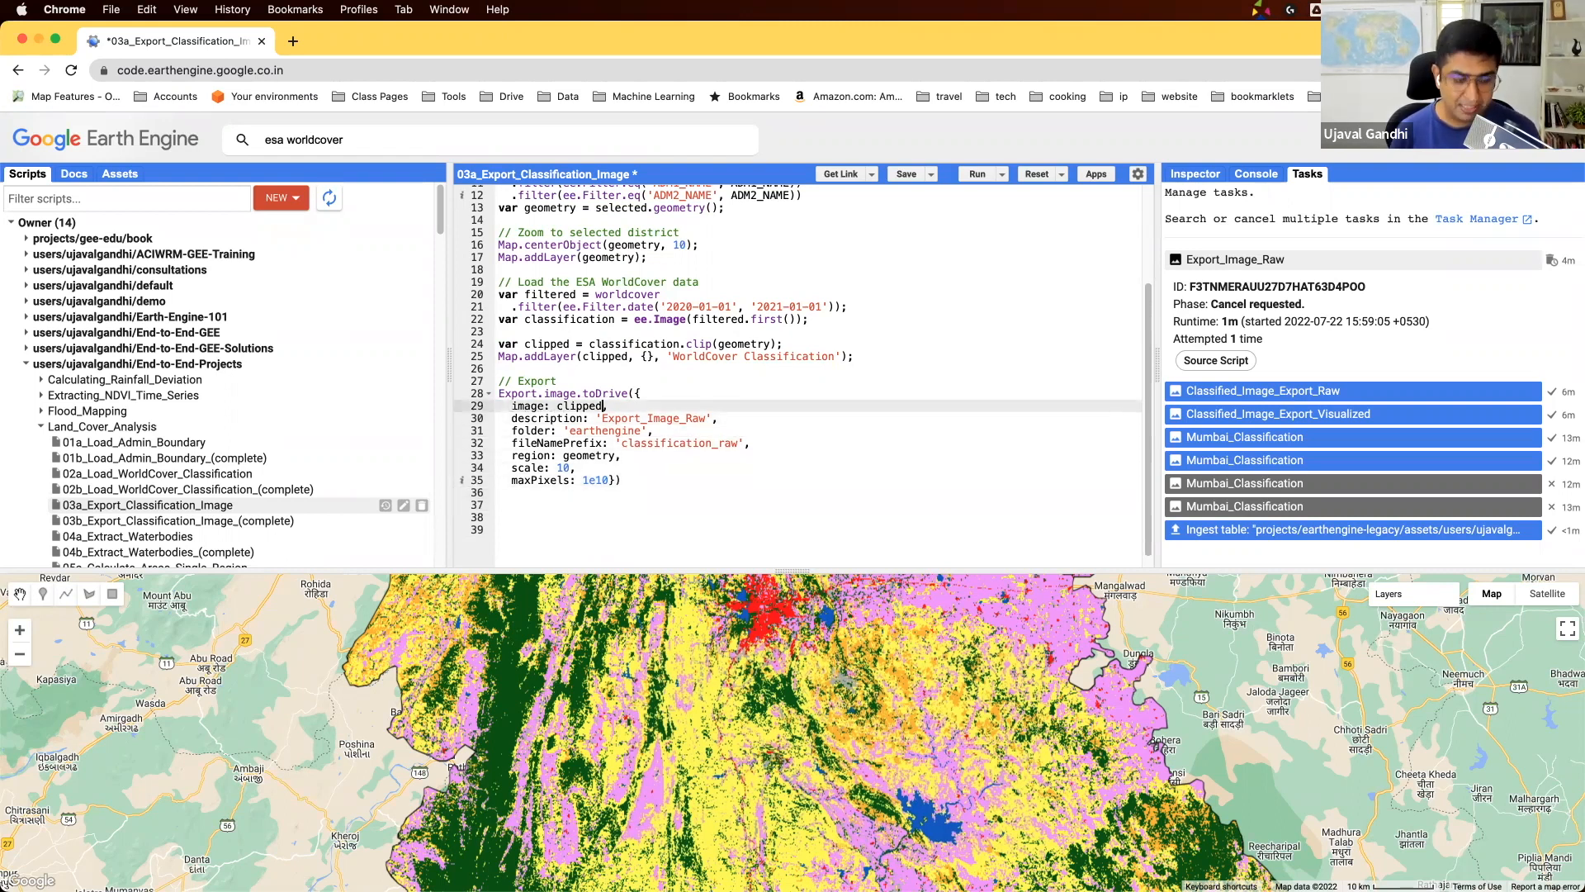
Append .visualize() to the clipped image in the Export.image.toDrive call
text(.visualize)
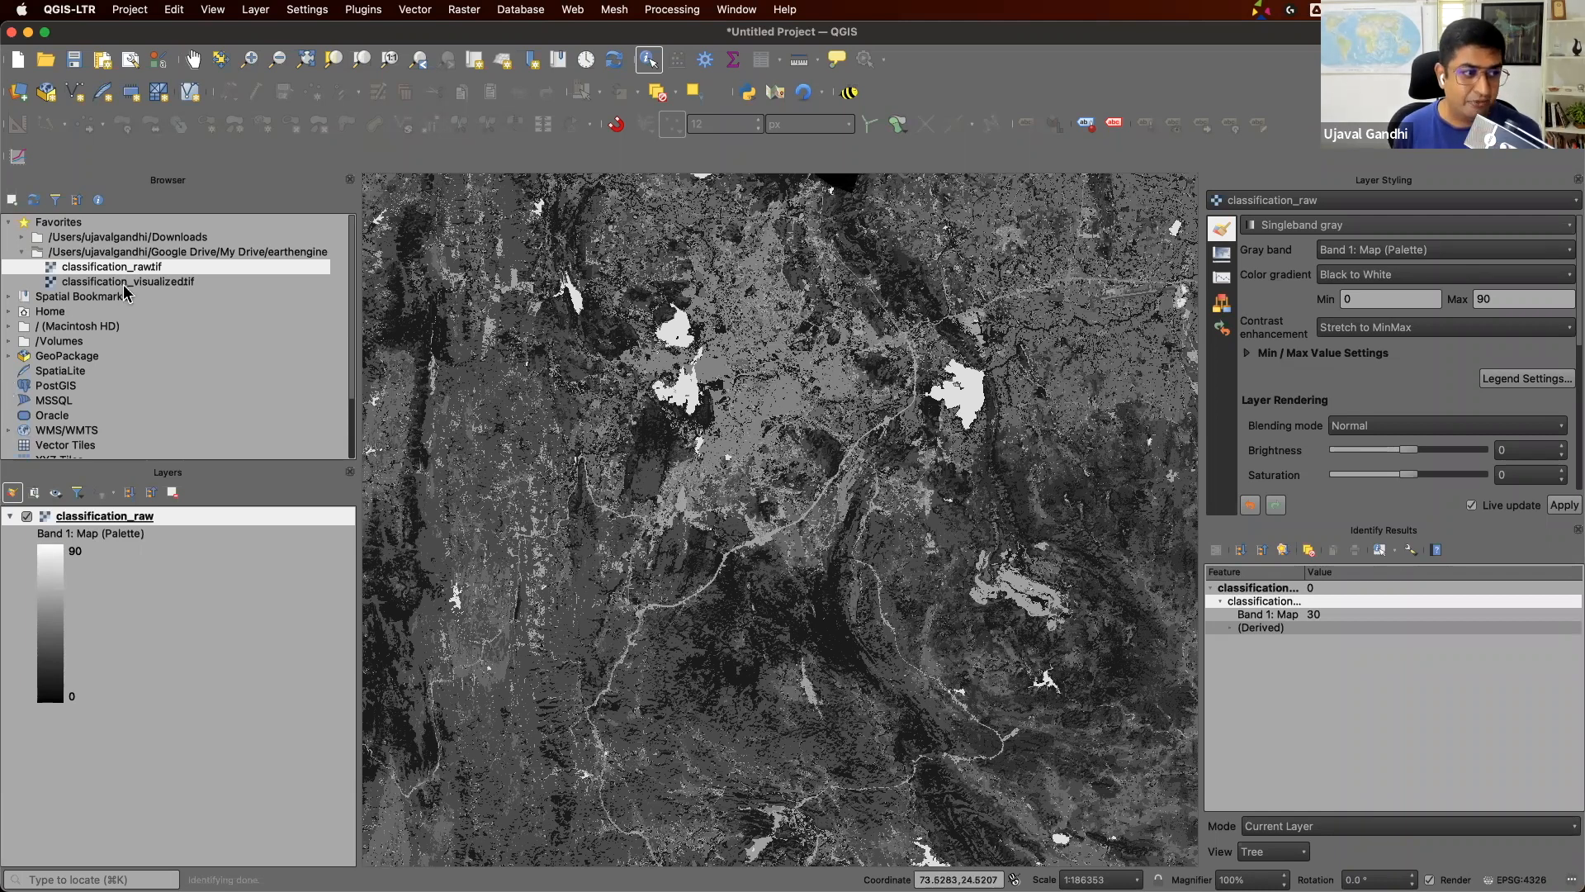
Add classification_visualized.tif and identify a pixel showing RGB values 255, 187, 34
double_click(127, 281)
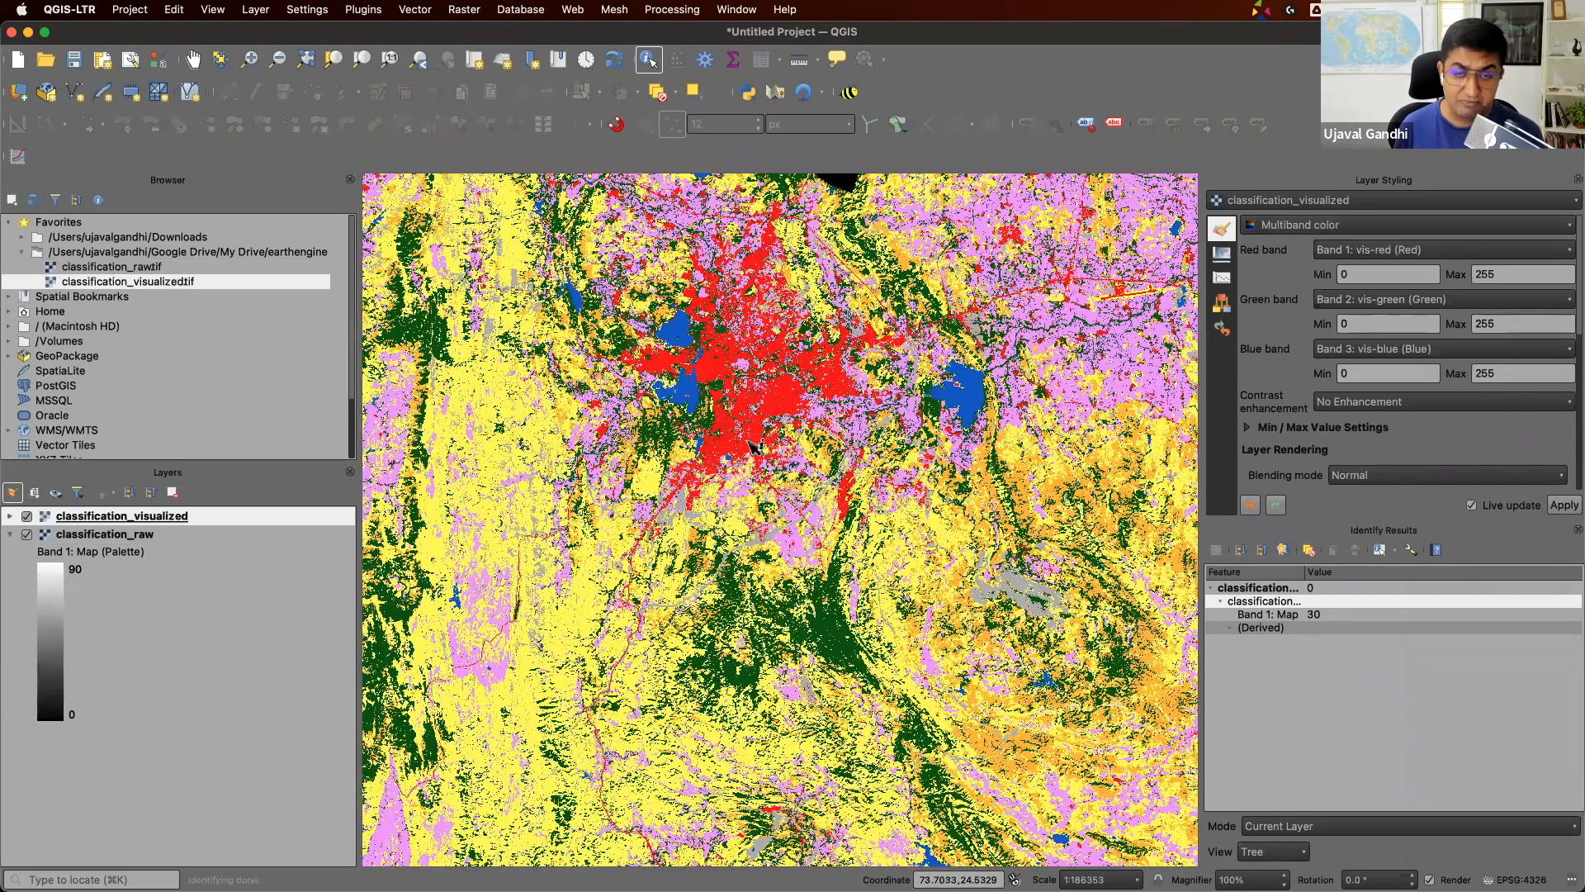
scroll(down, 3)
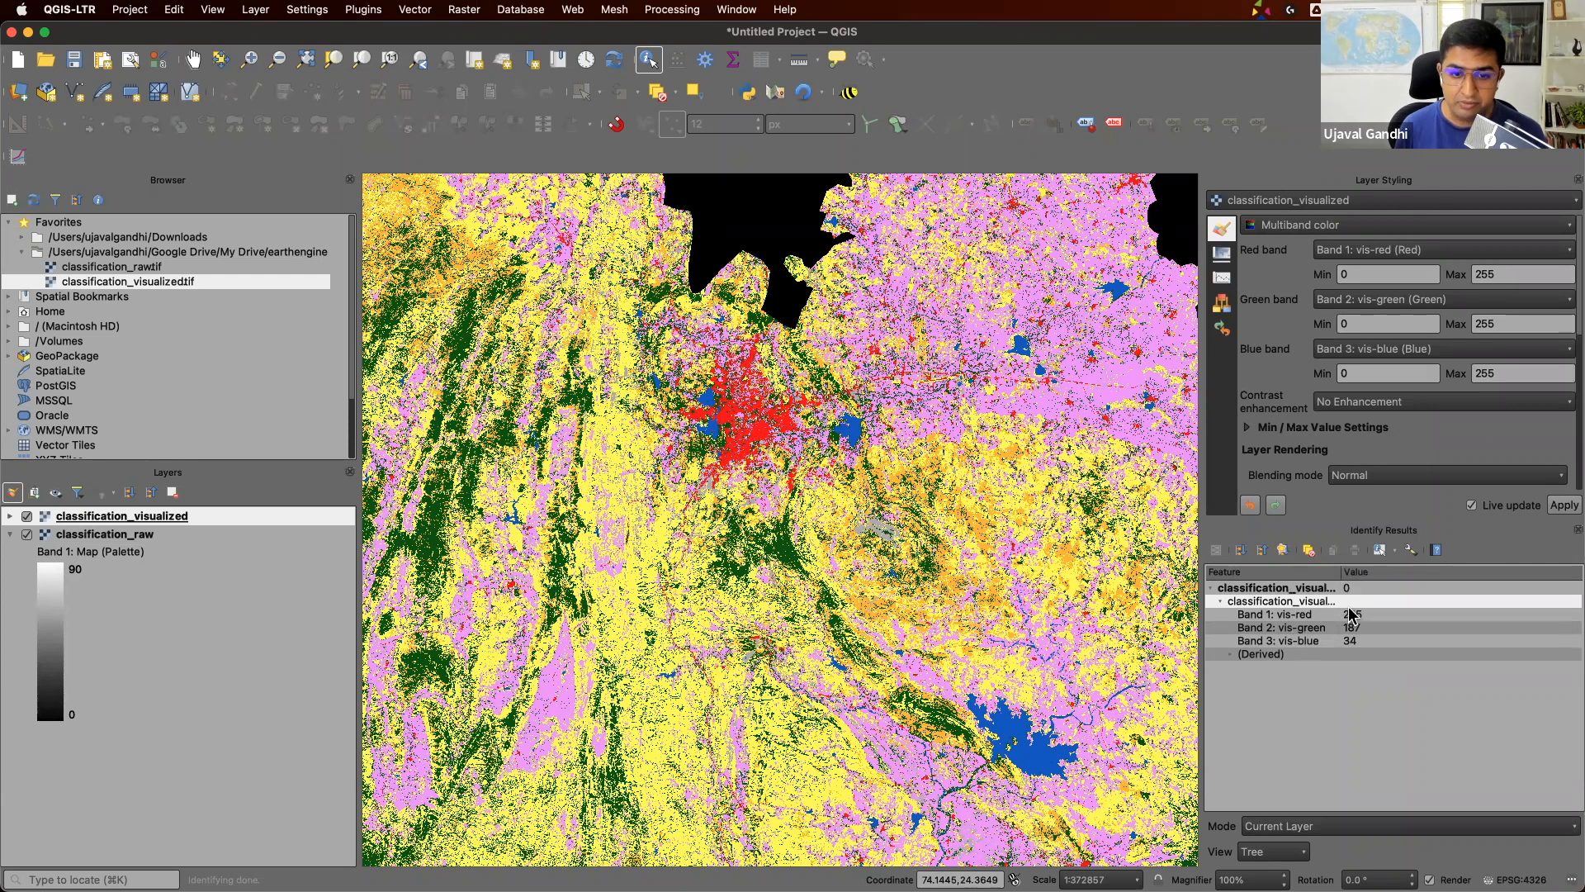
click(1021, 738)
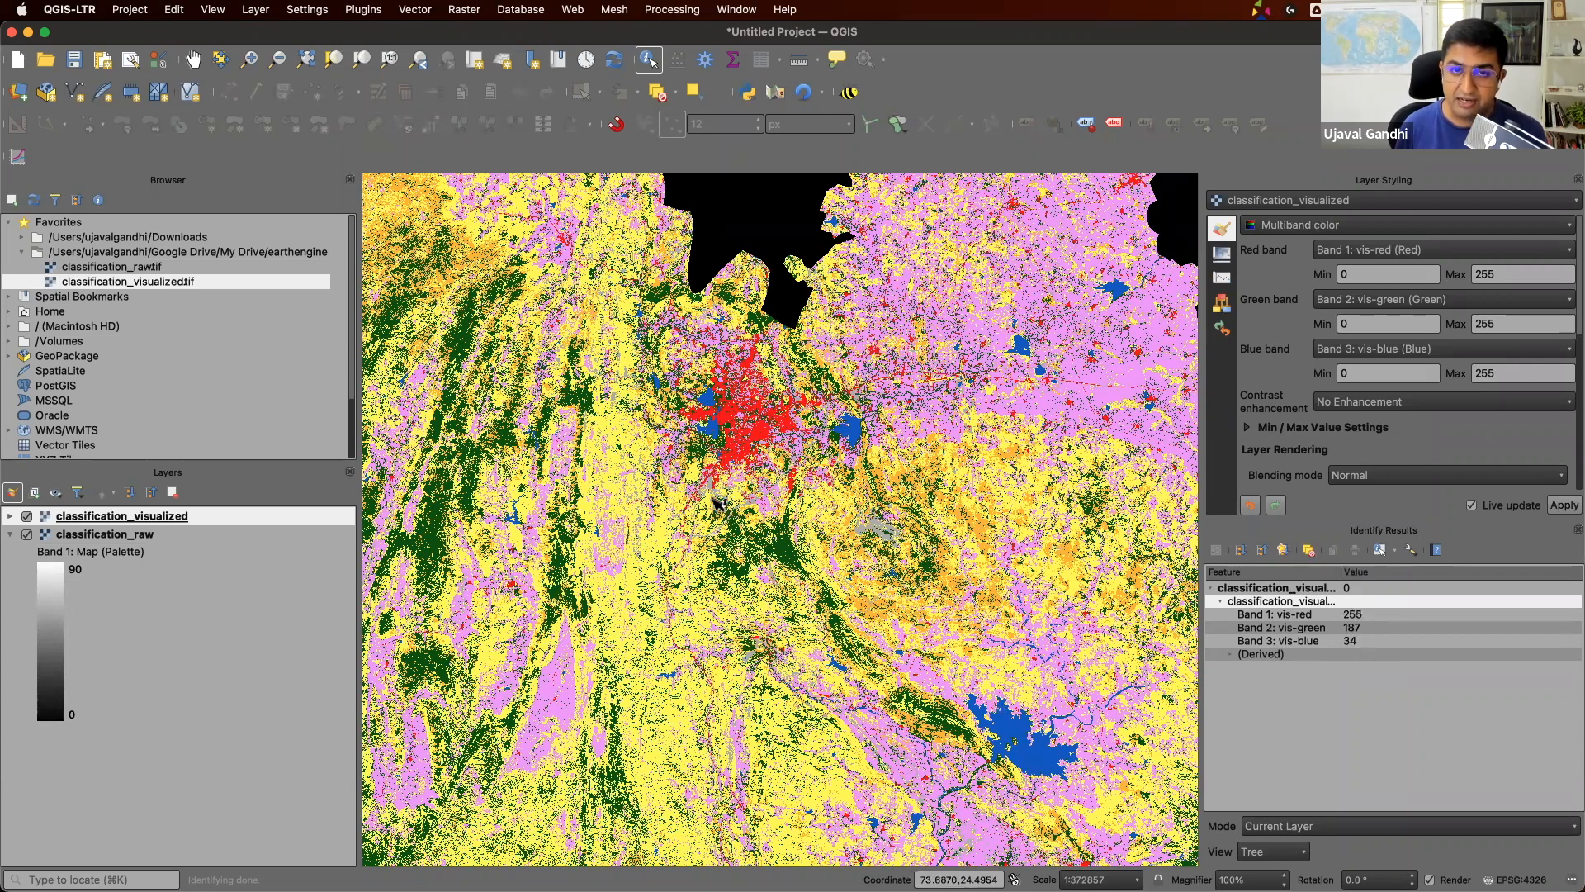
mouse_move(728, 510)
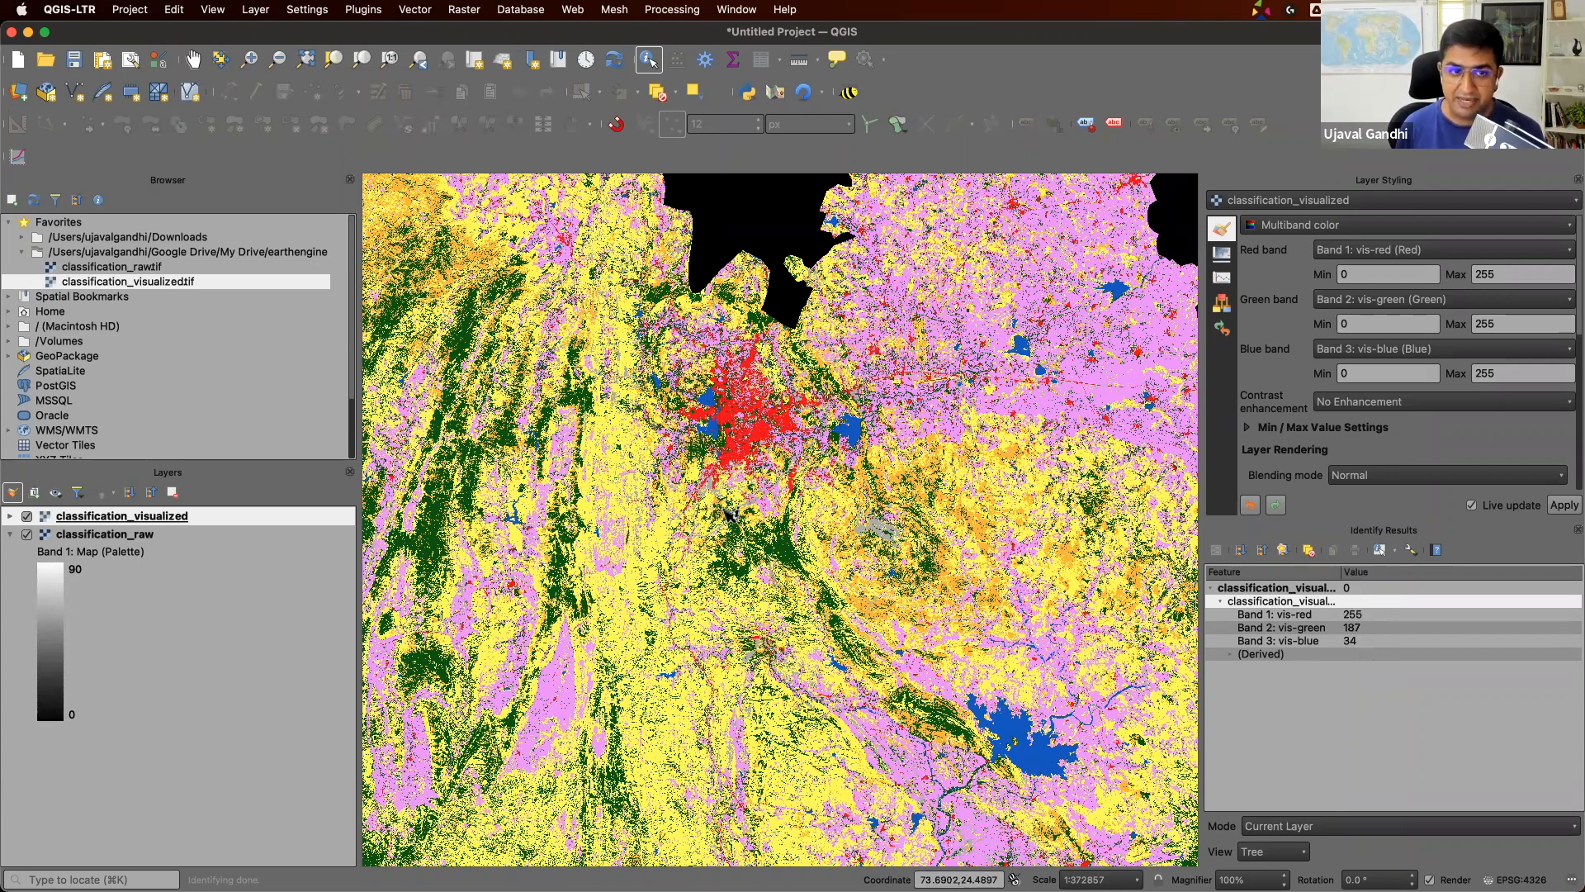